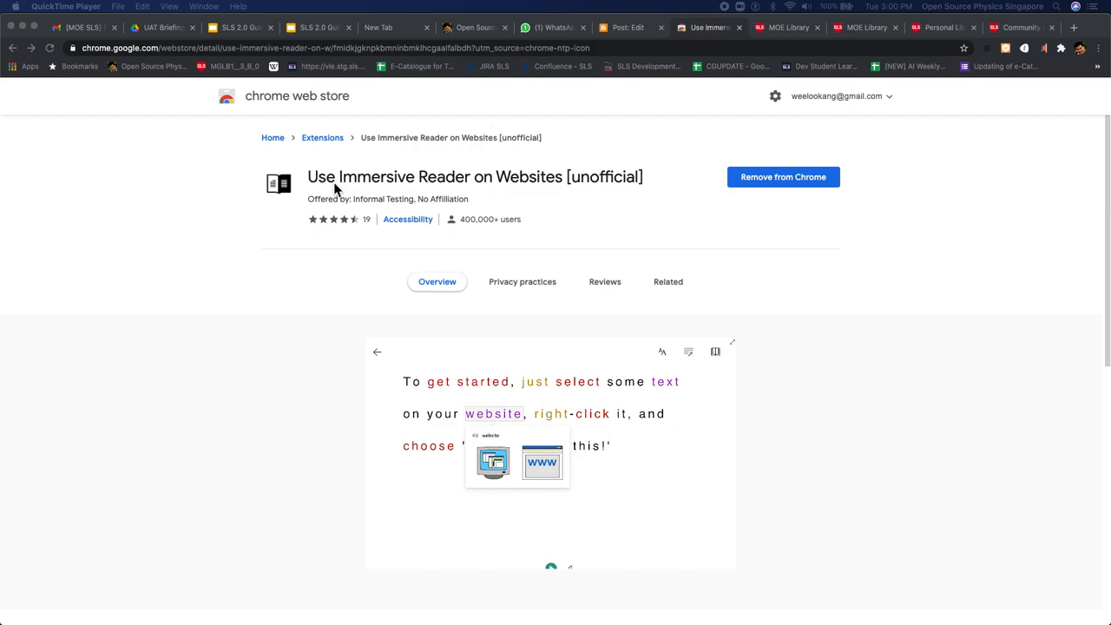
mouse_move(323, 190)
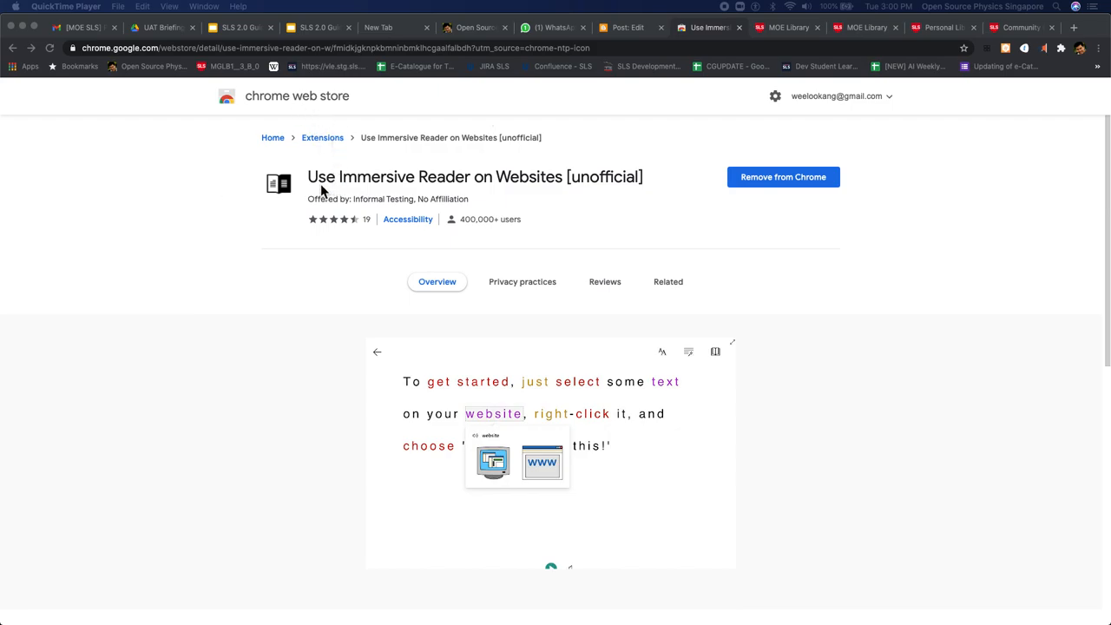
mouse_move(426, 186)
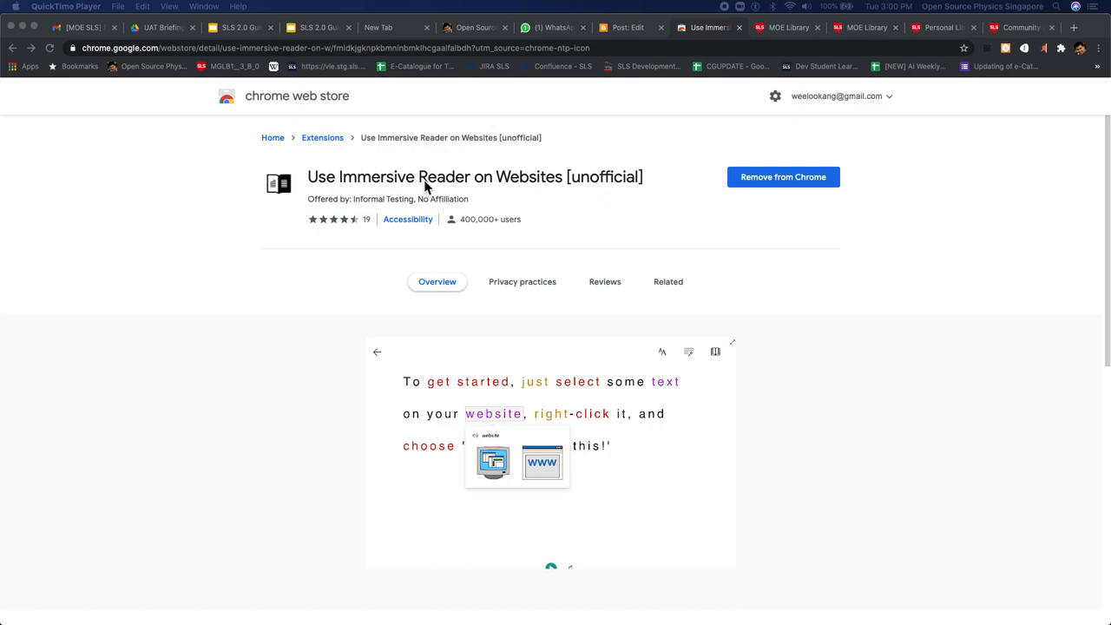
mouse_move(638, 199)
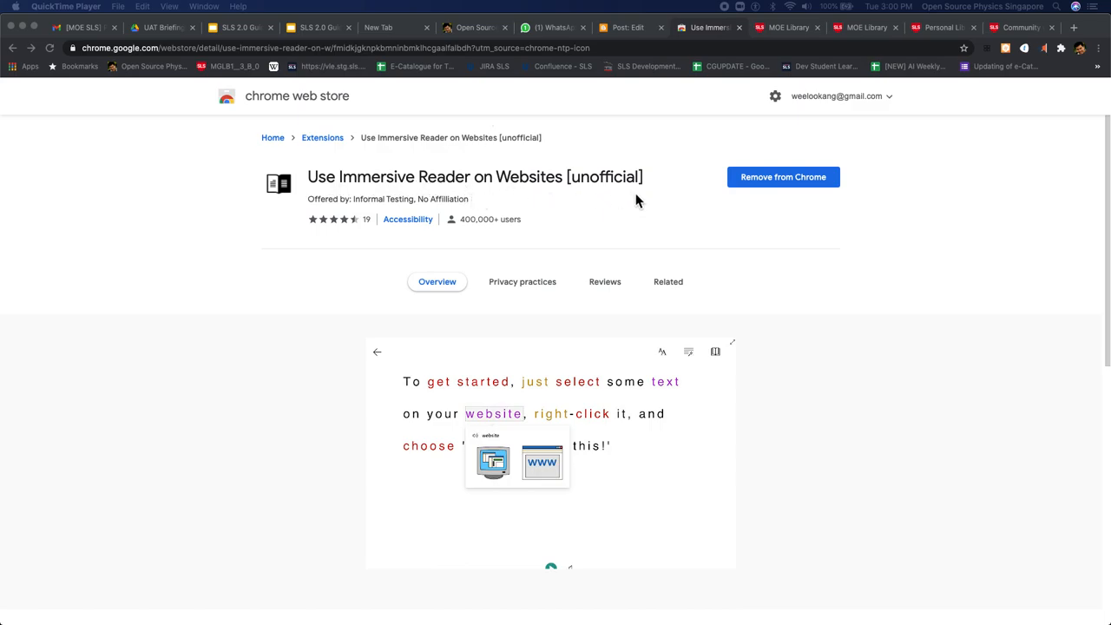
mouse_move(363, 364)
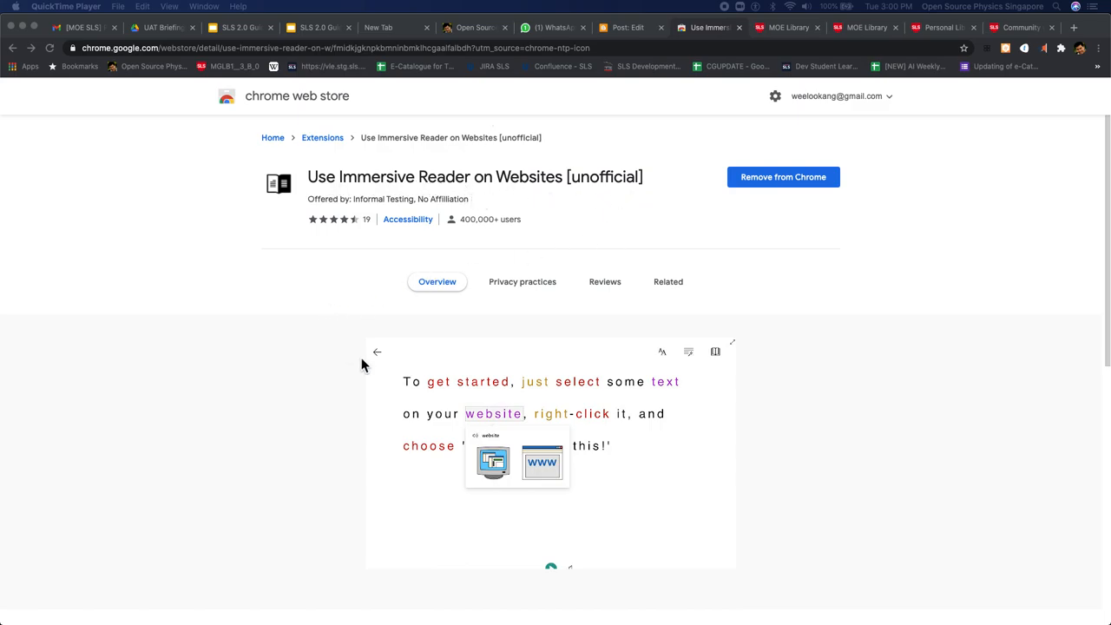
mouse_move(421, 394)
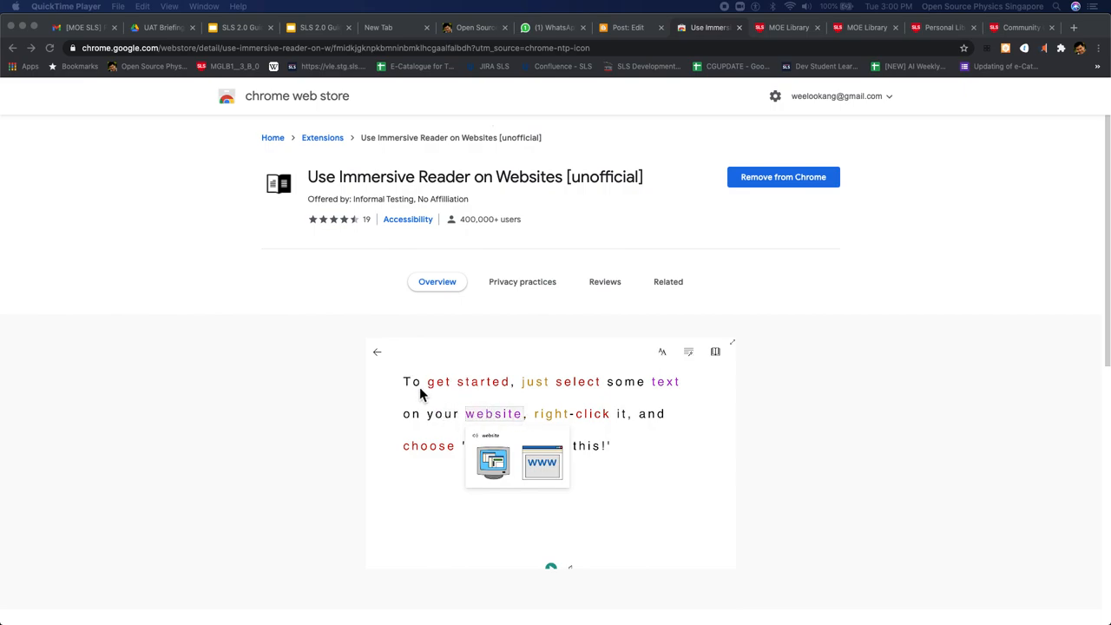
mouse_move(566, 420)
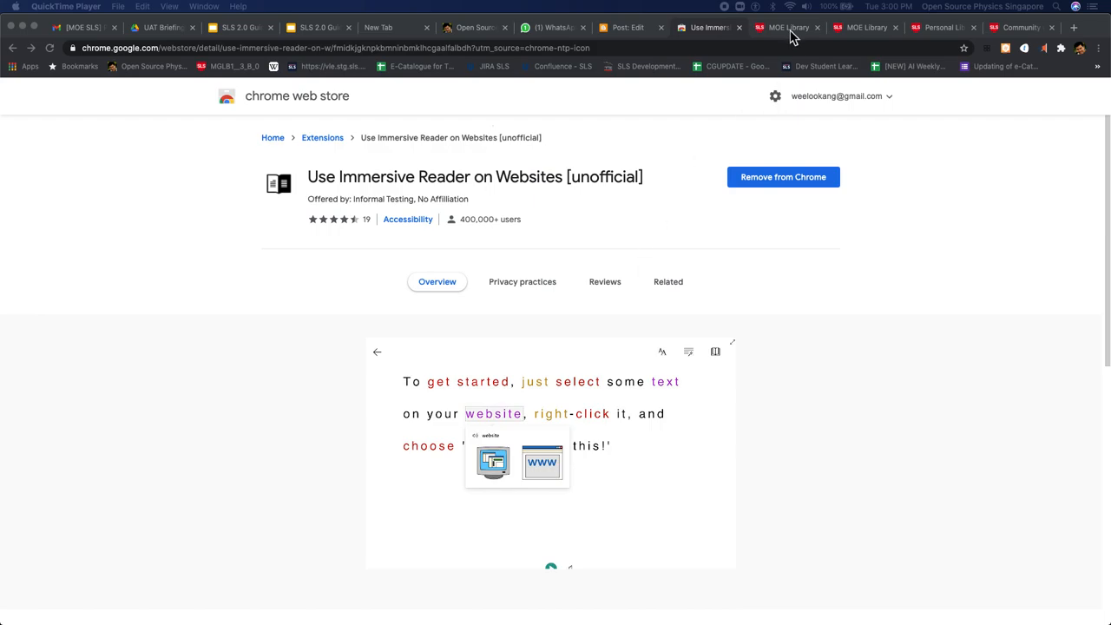
Step: Open the English After School lesson's Contextualise passage in Immersive Reader with 'Help me read this'
click(786, 27)
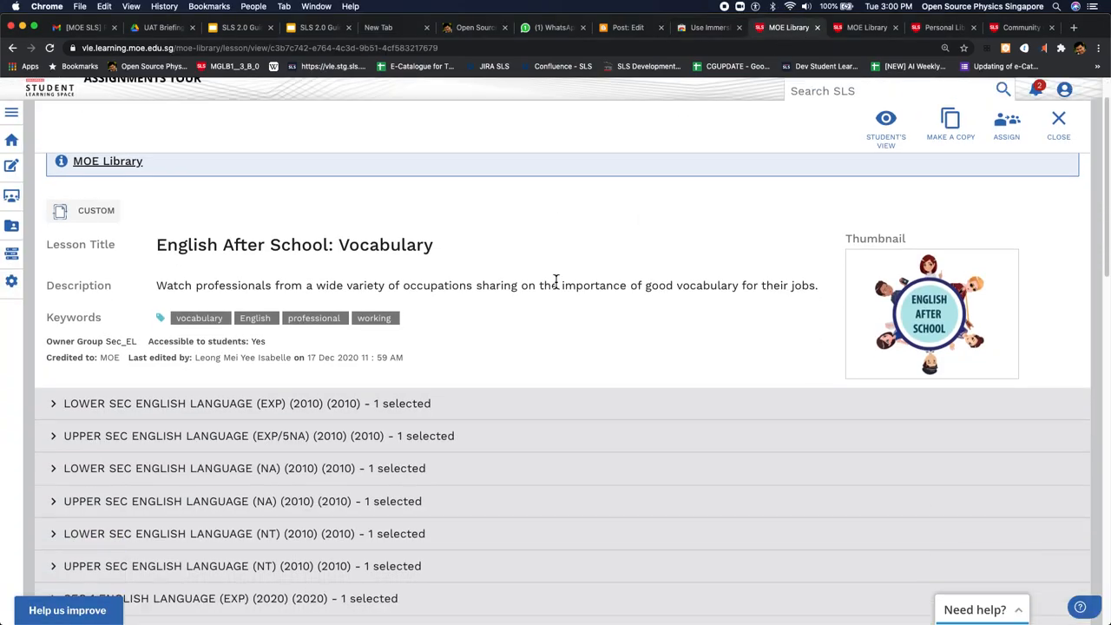
scroll(down, 3)
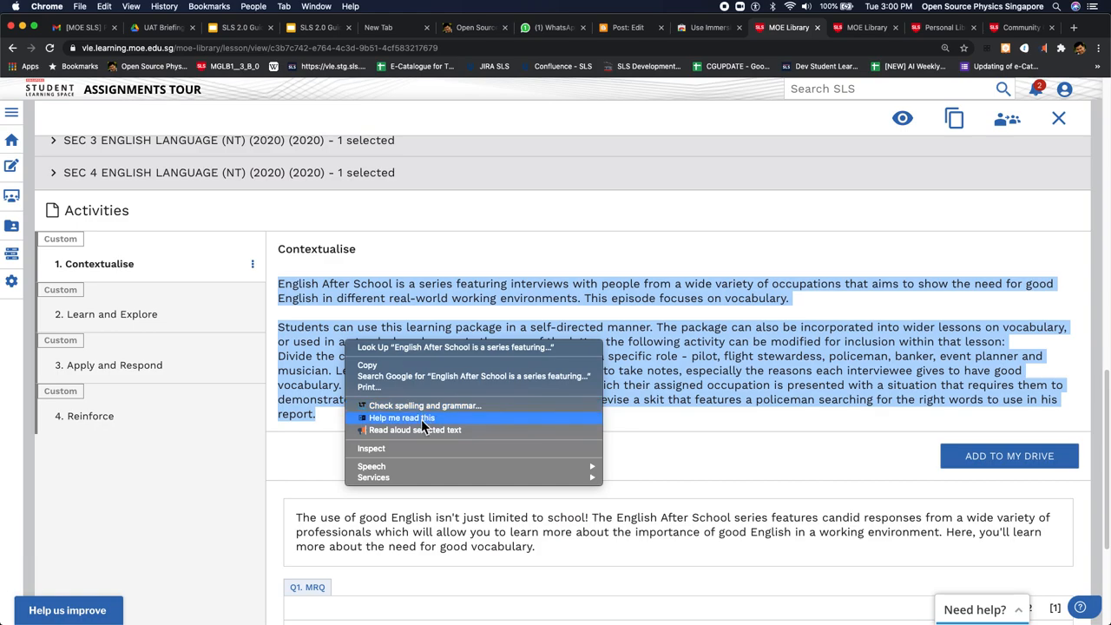
click(401, 417)
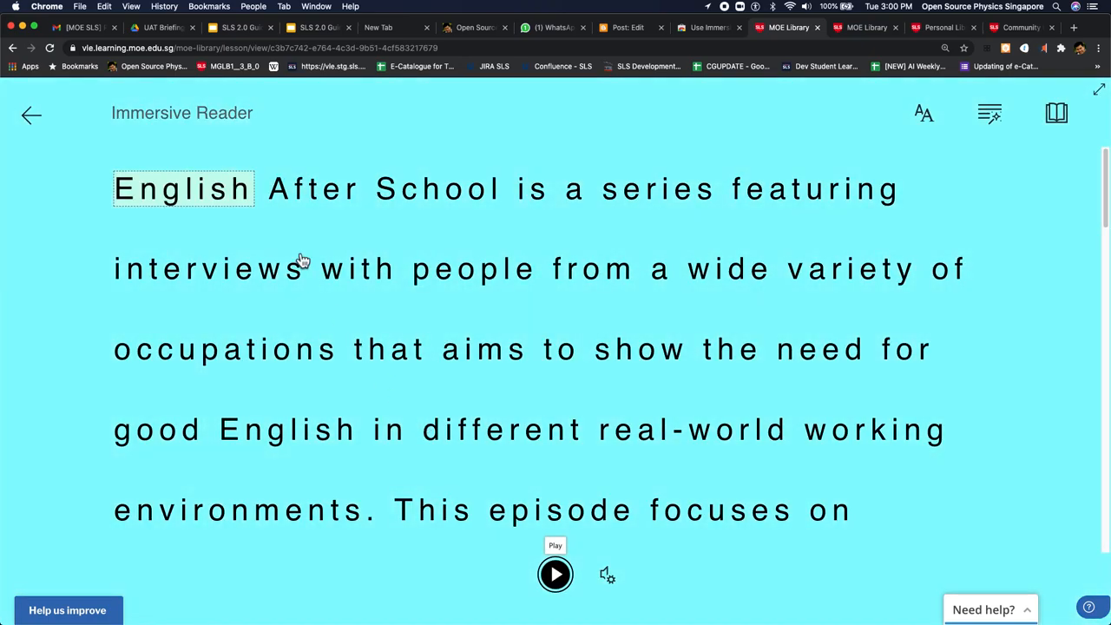
Step: Play the passage aloud and pause after the word 'environments'
click(555, 574)
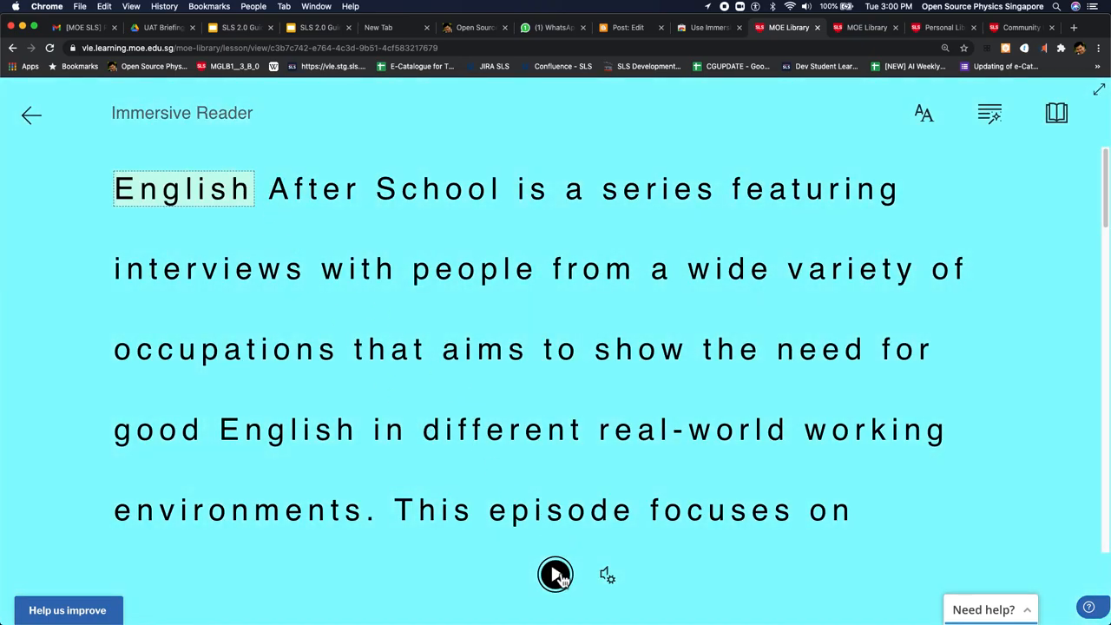
click(556, 574)
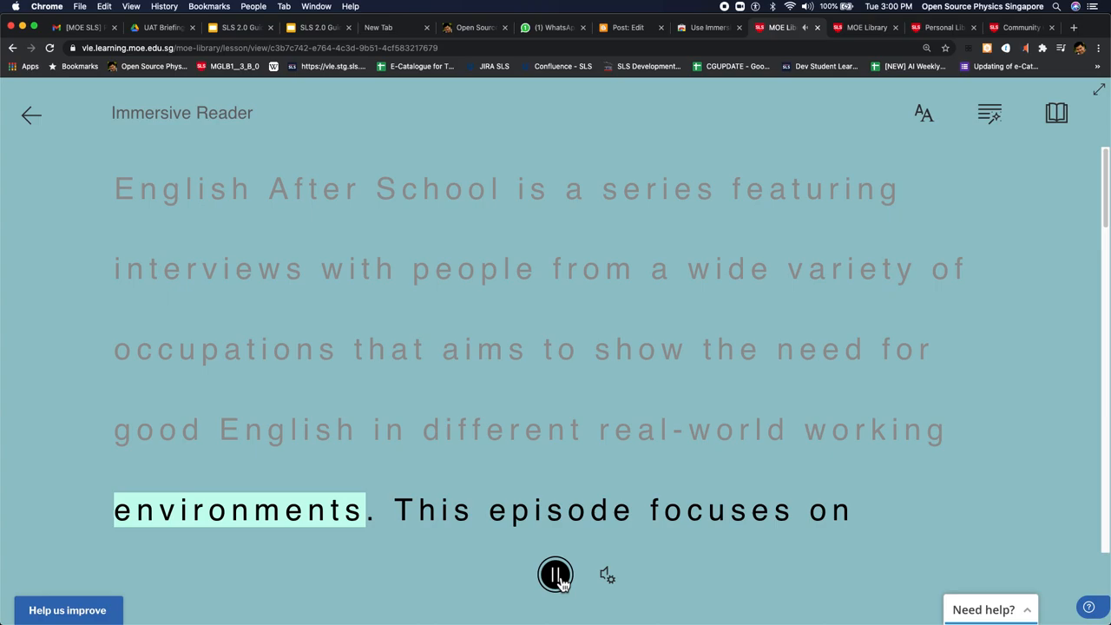
click(556, 574)
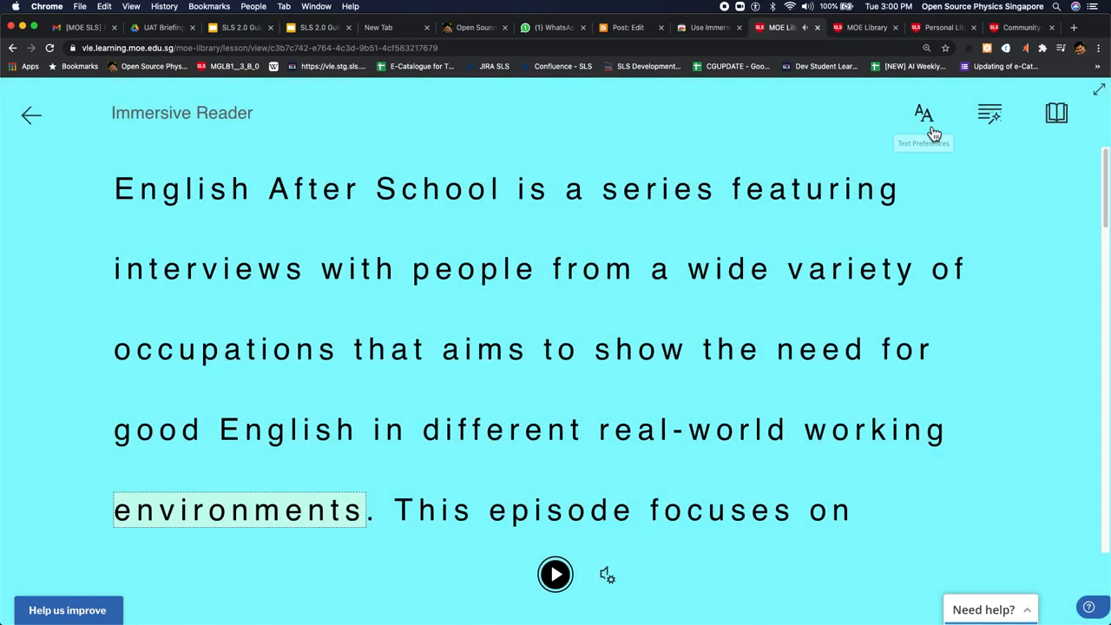
Step: In Grammar Options, highlight nouns, verbs, adjectives and adverbs; toggle Syllables on, then off
click(923, 113)
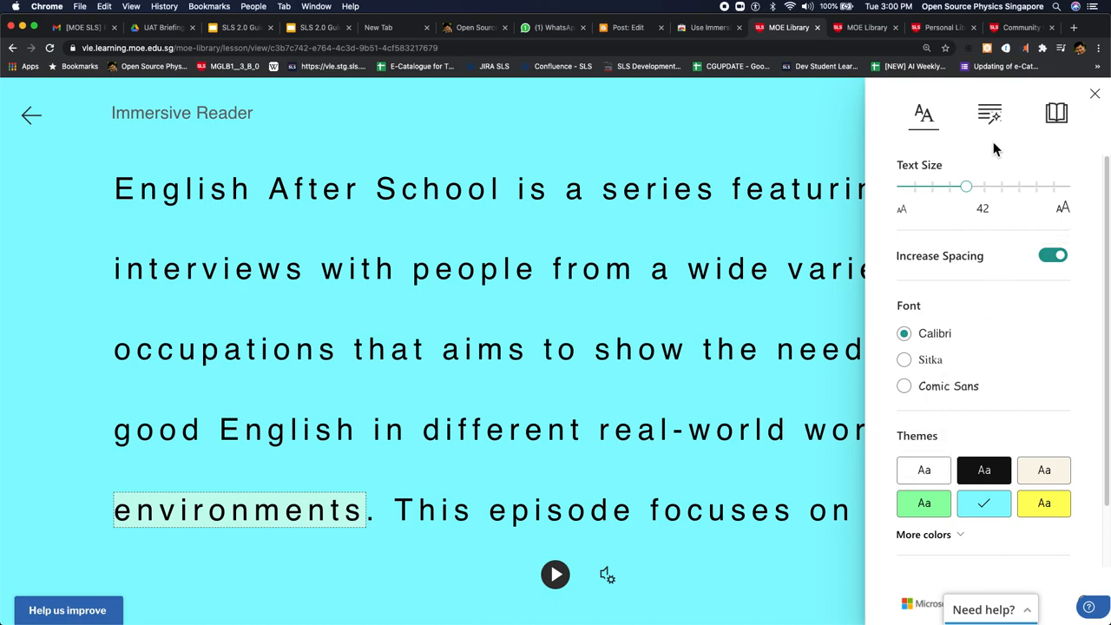
click(989, 113)
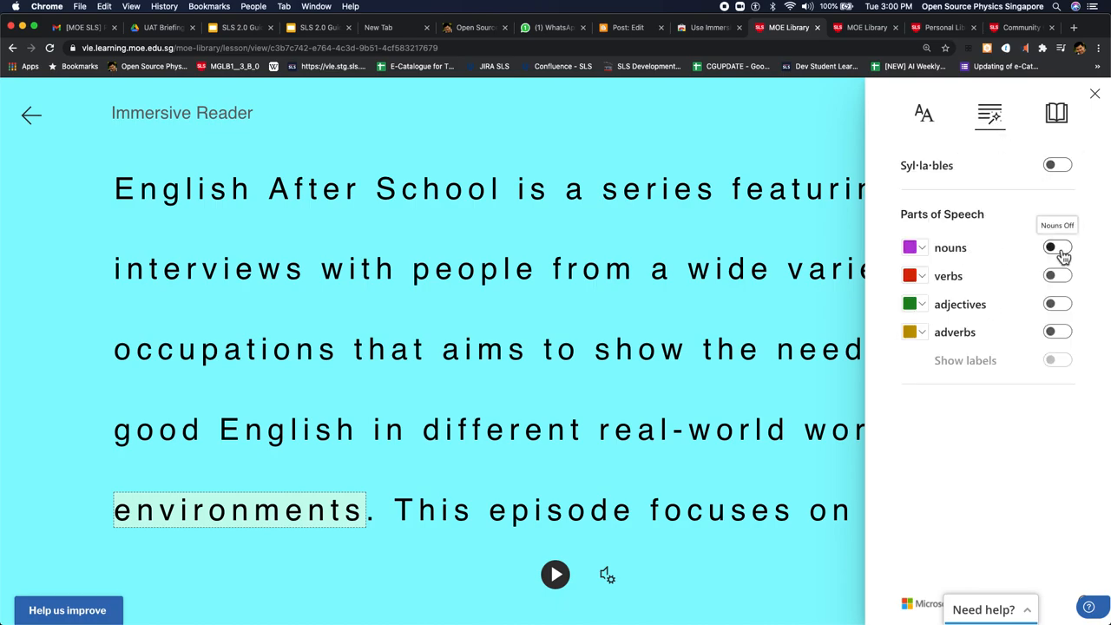
click(1057, 247)
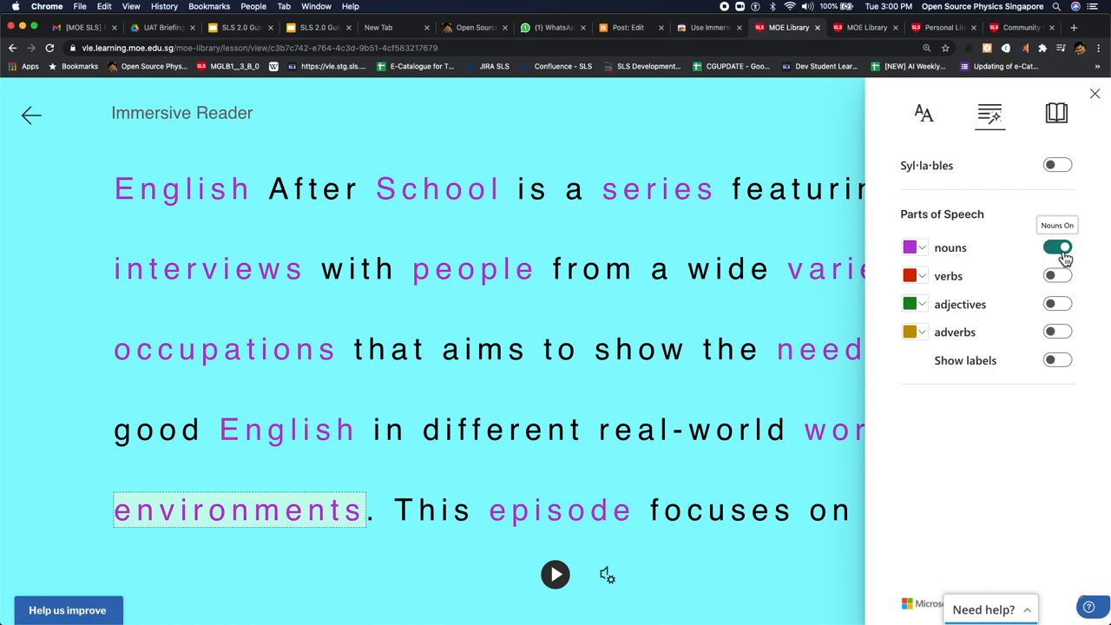
click(1057, 275)
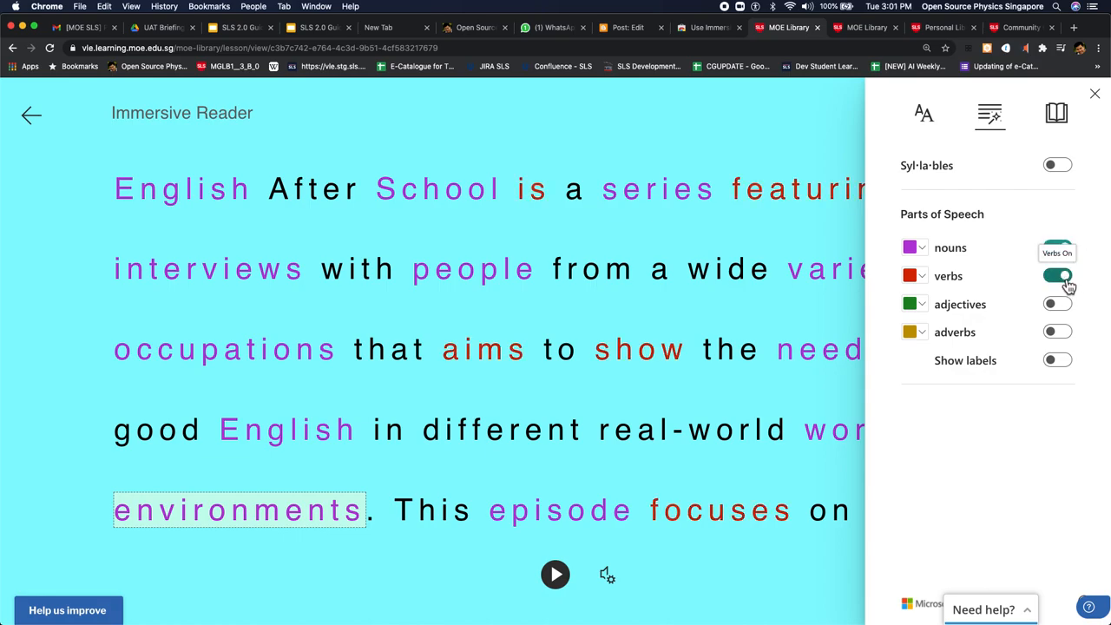
click(1058, 304)
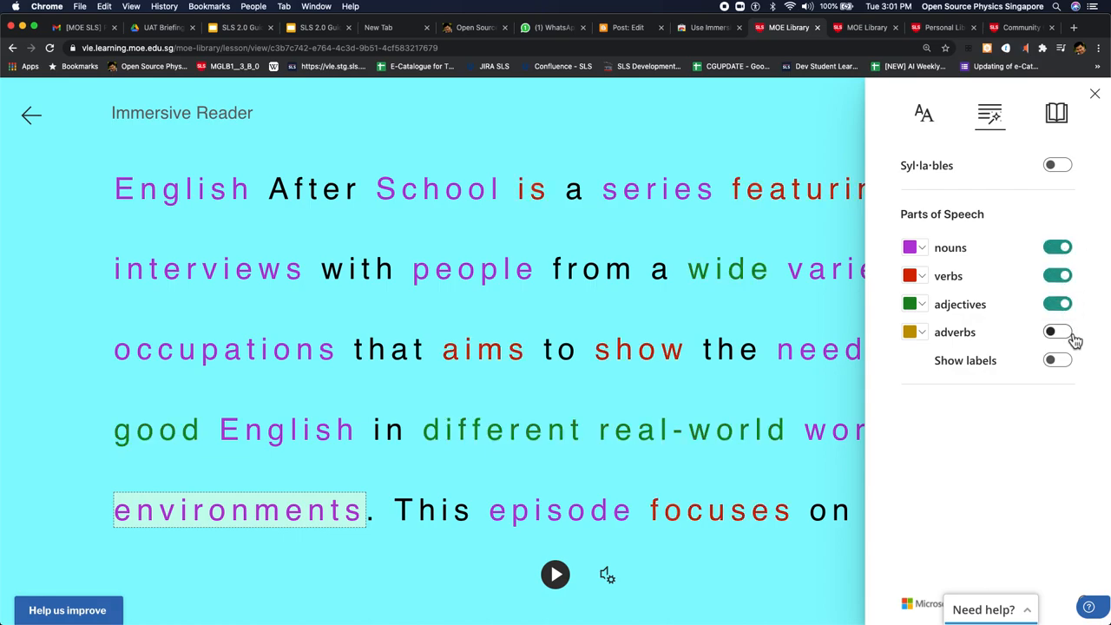
click(1057, 332)
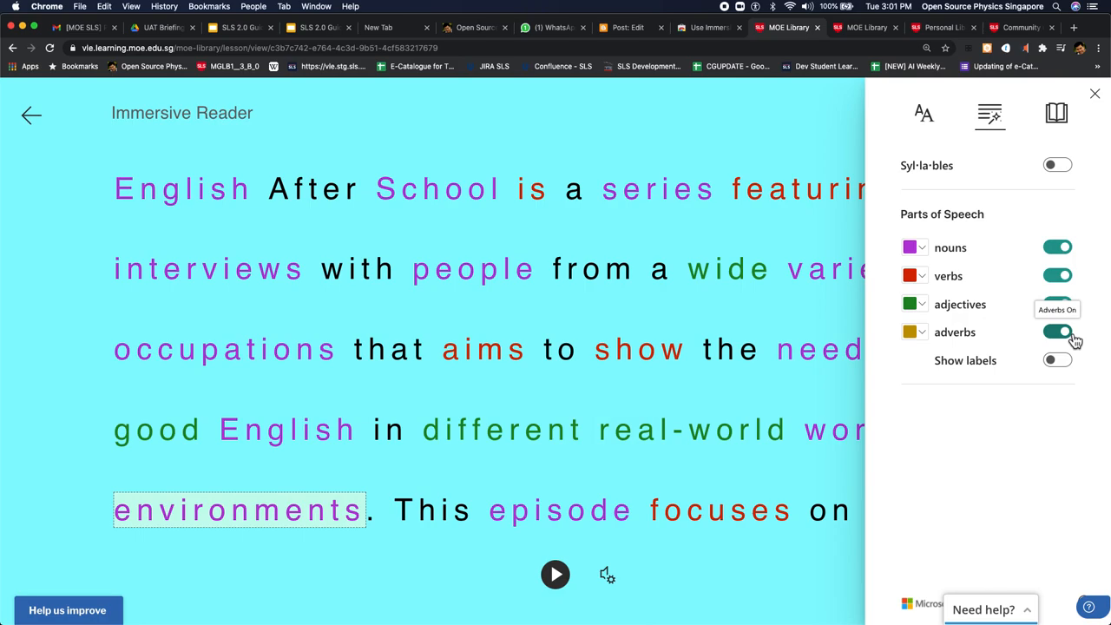
click(1057, 165)
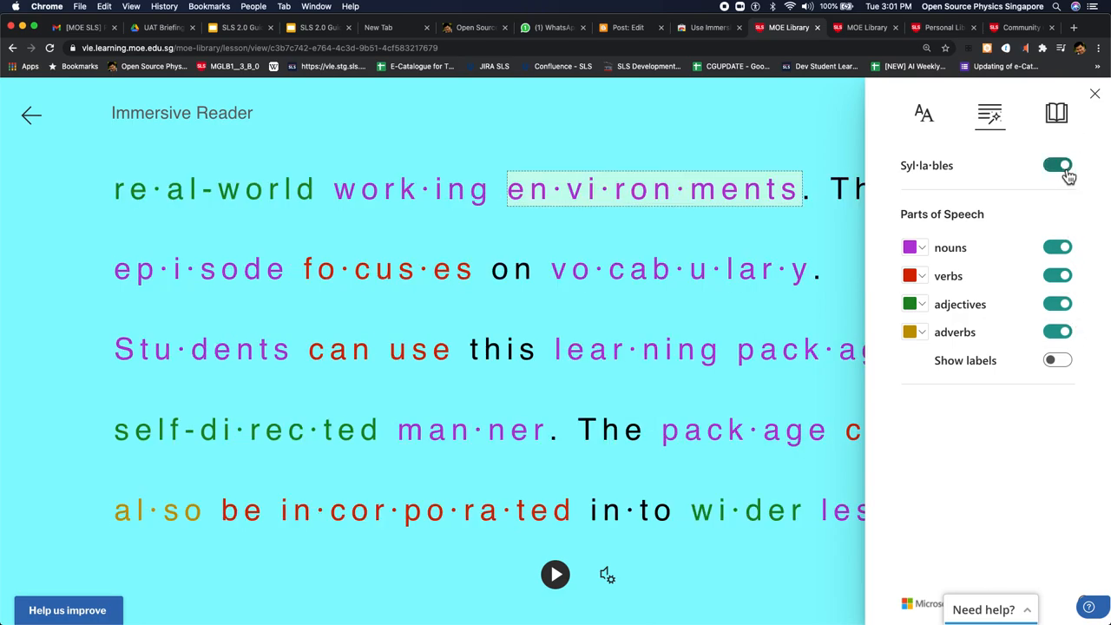
click(1058, 165)
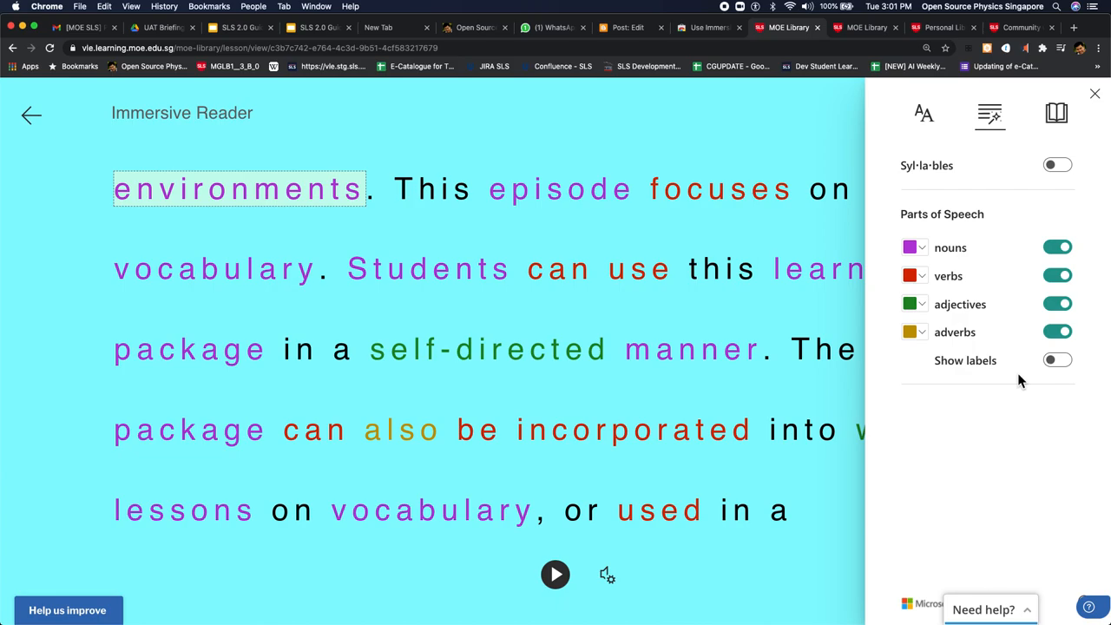
mouse_move(1056, 113)
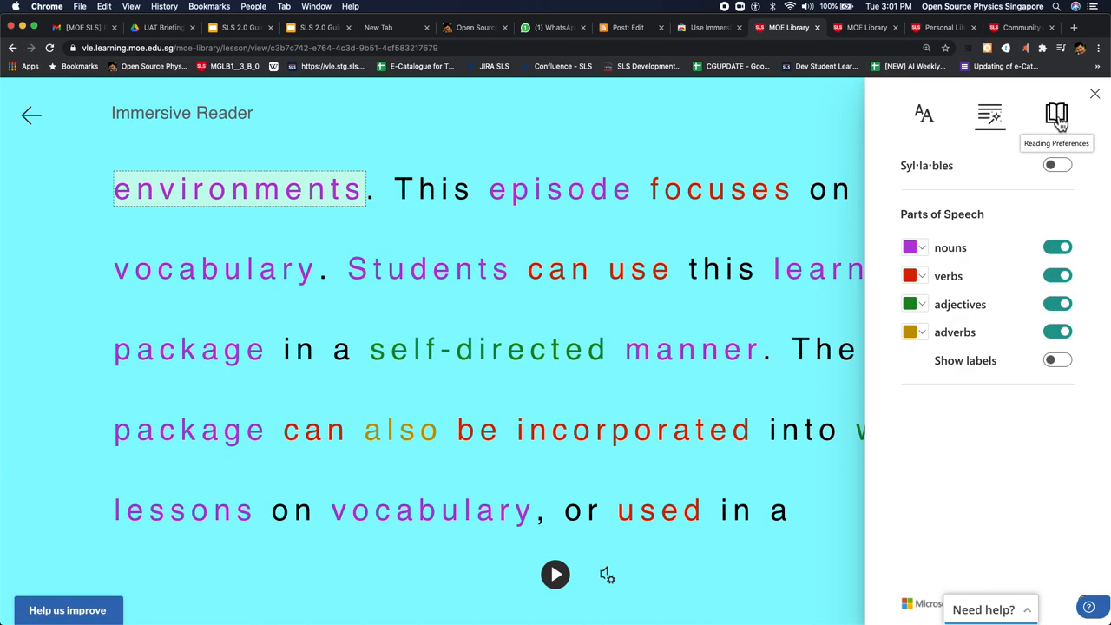
Step: In Reading Preferences, switch on Line Focus and Picture Dictionary, and set translation to By word
click(1056, 115)
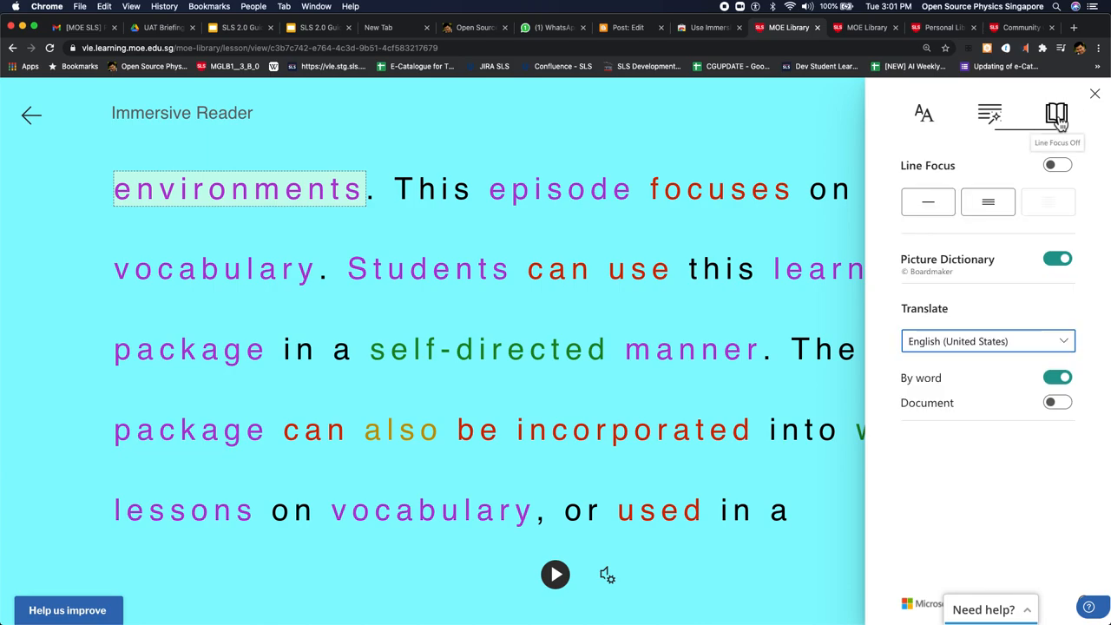
mouse_move(928, 201)
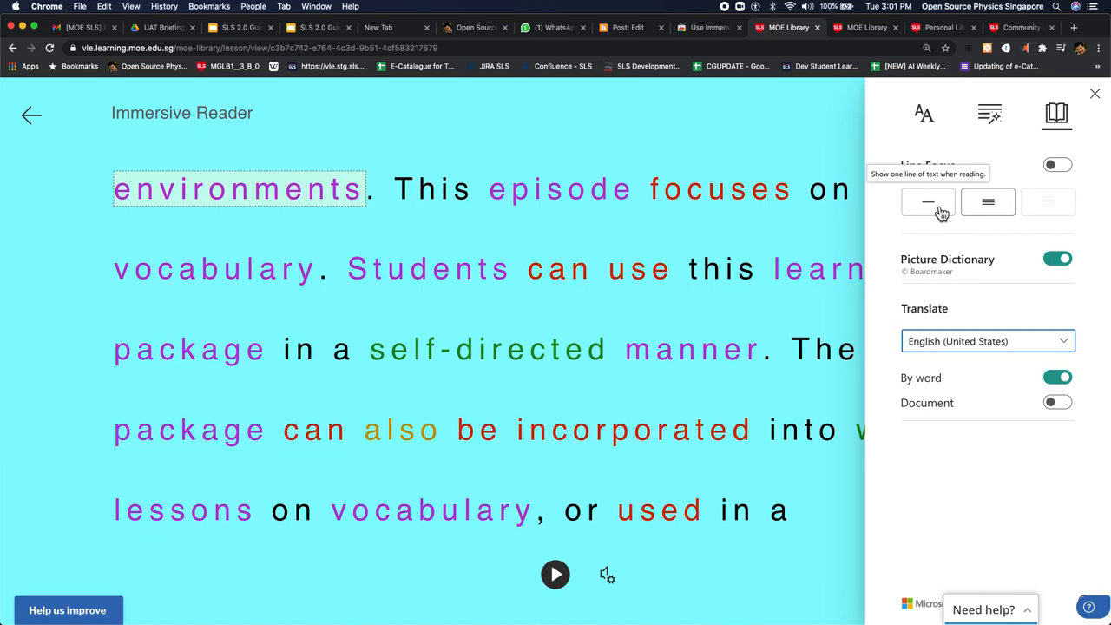
click(1058, 165)
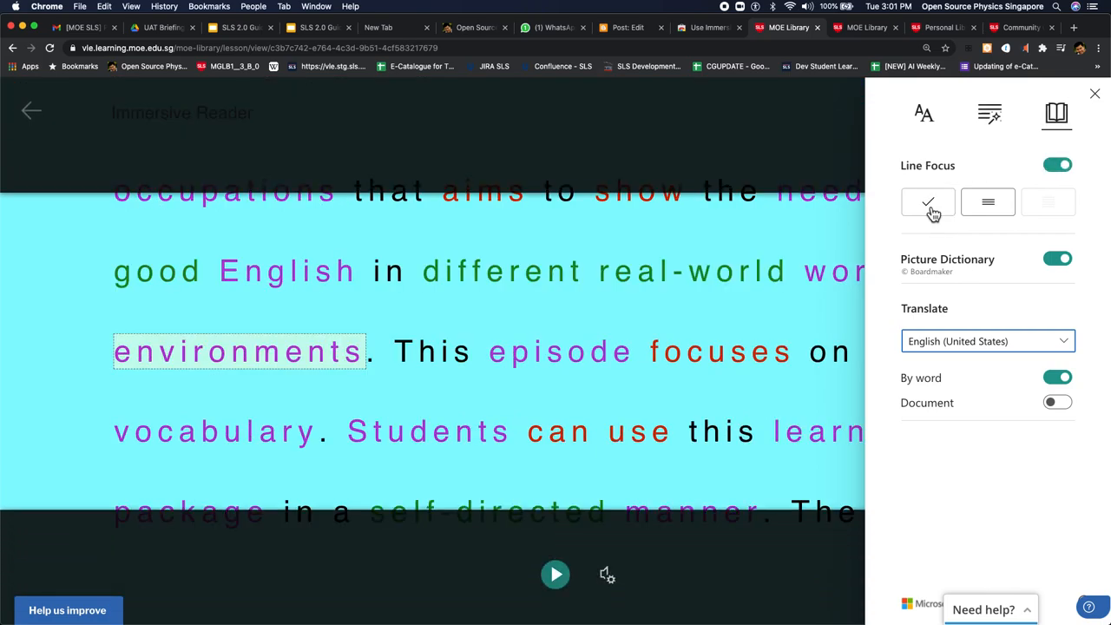
click(987, 201)
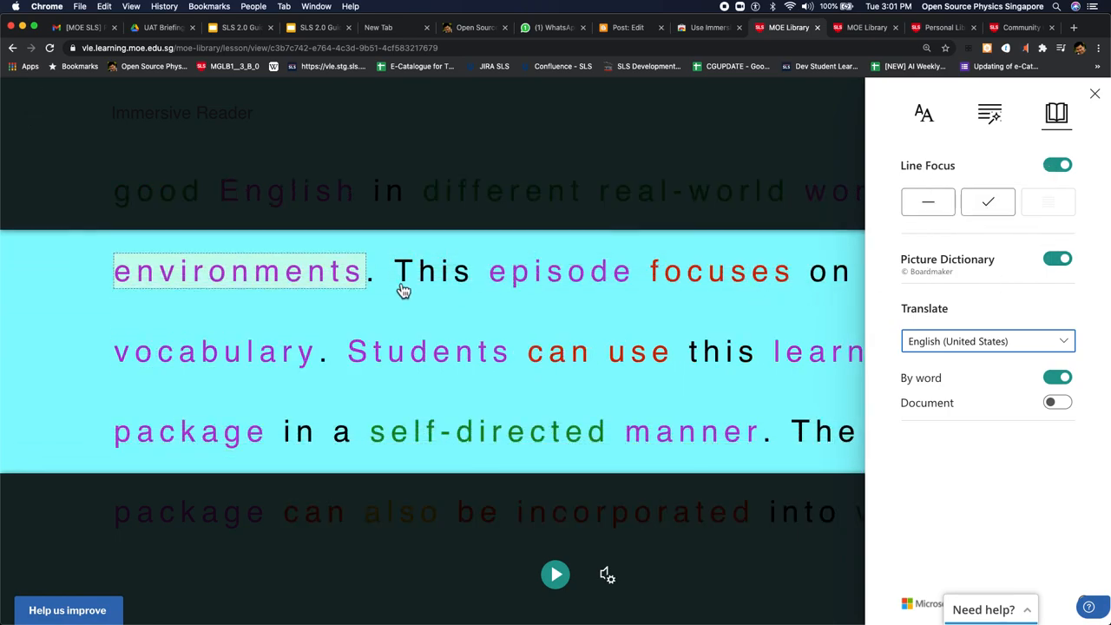
mouse_move(289, 285)
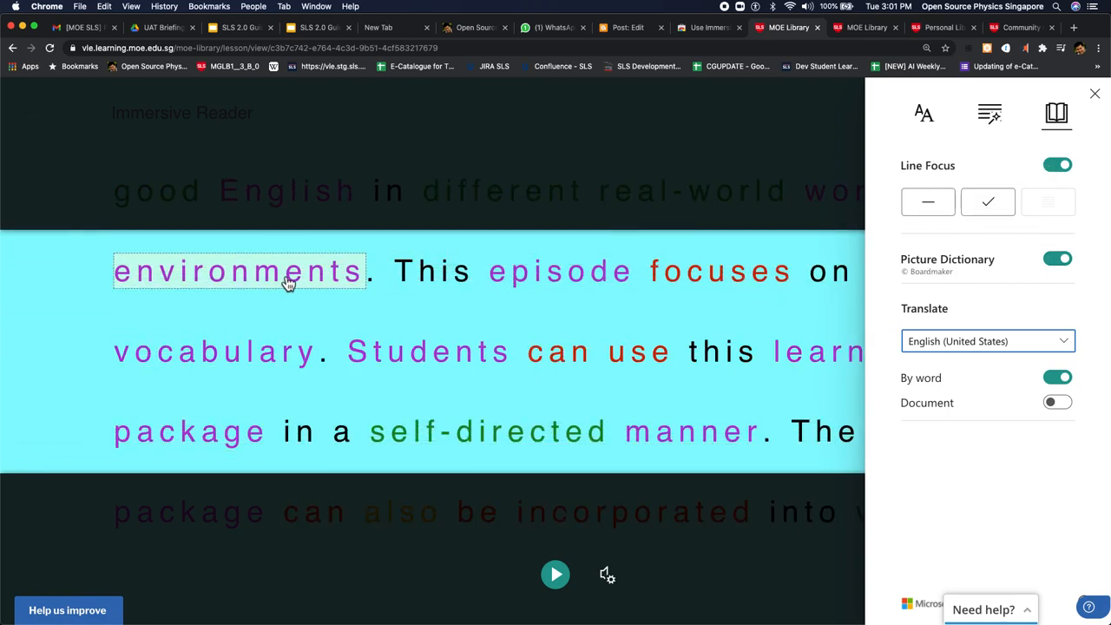
click(239, 271)
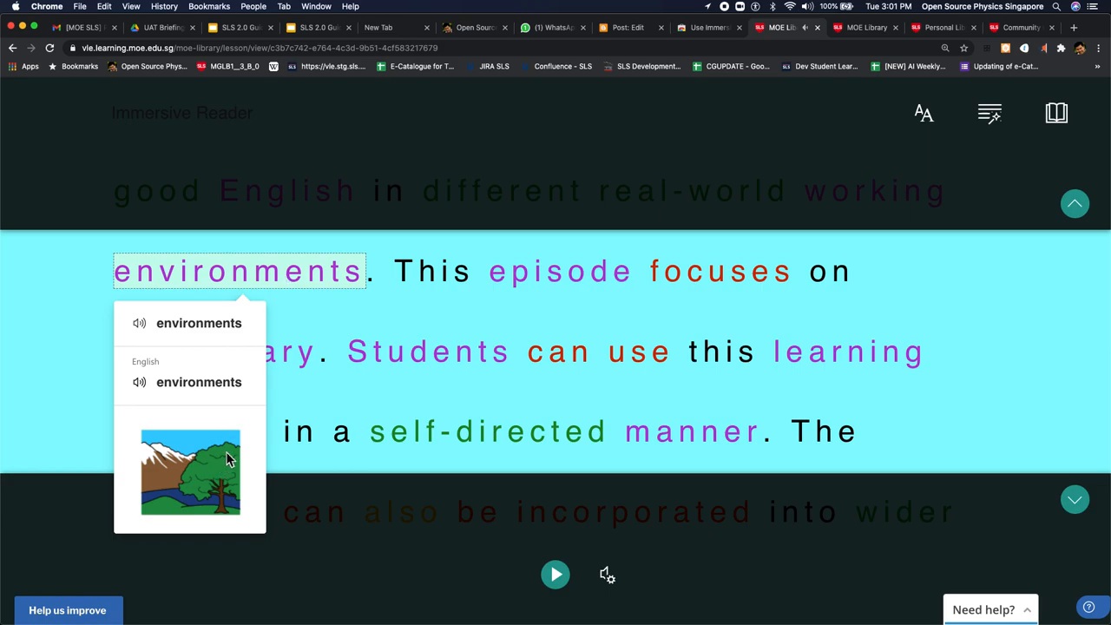
click(561, 270)
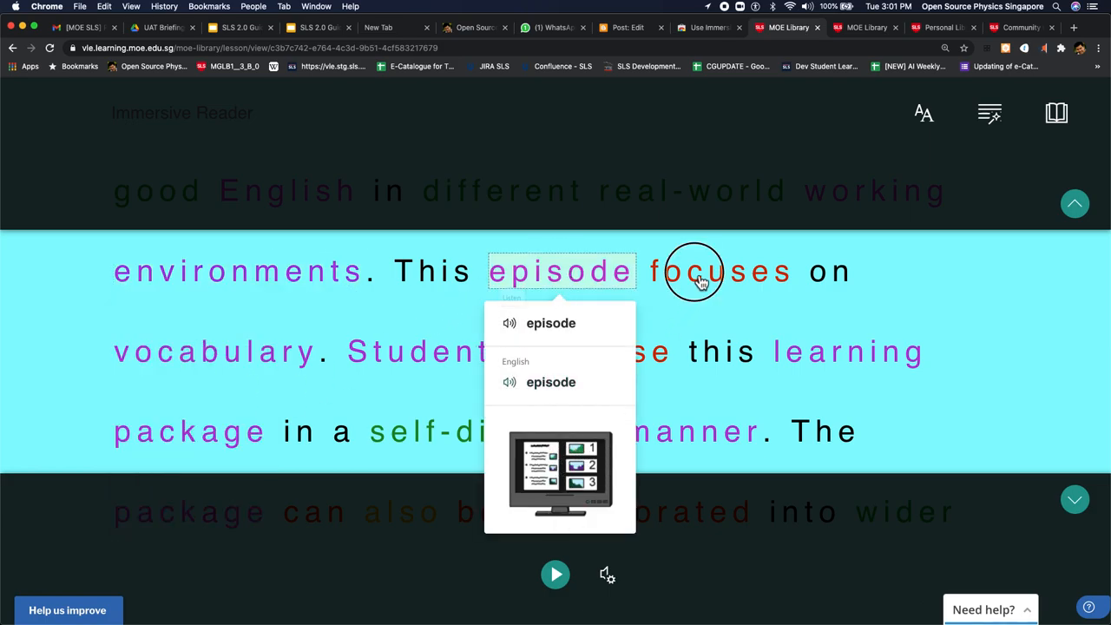
click(721, 271)
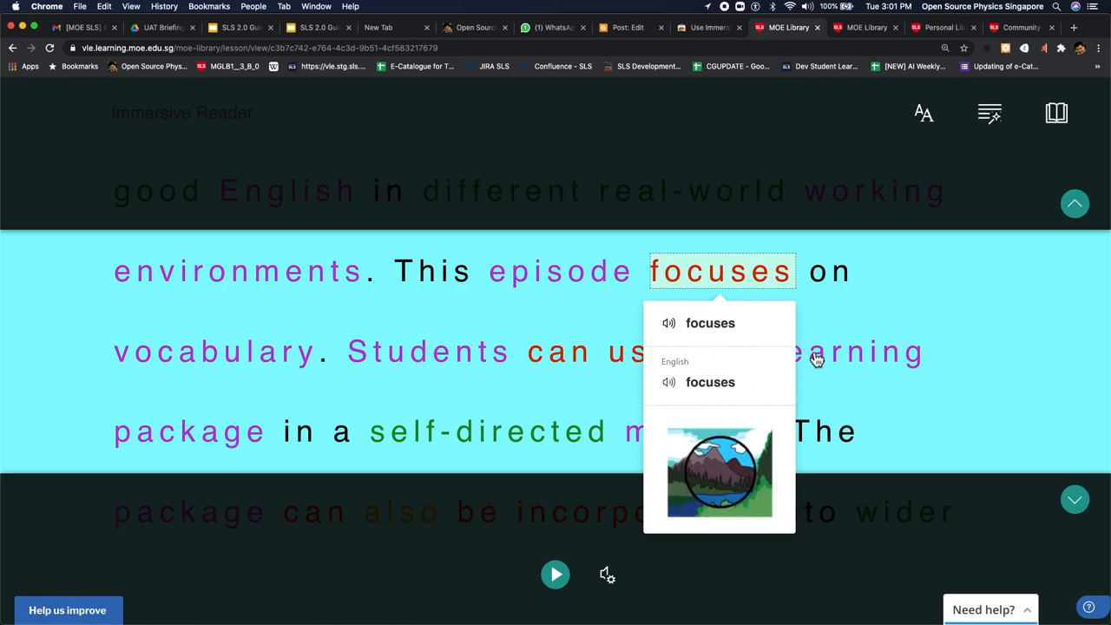
mouse_move(823, 354)
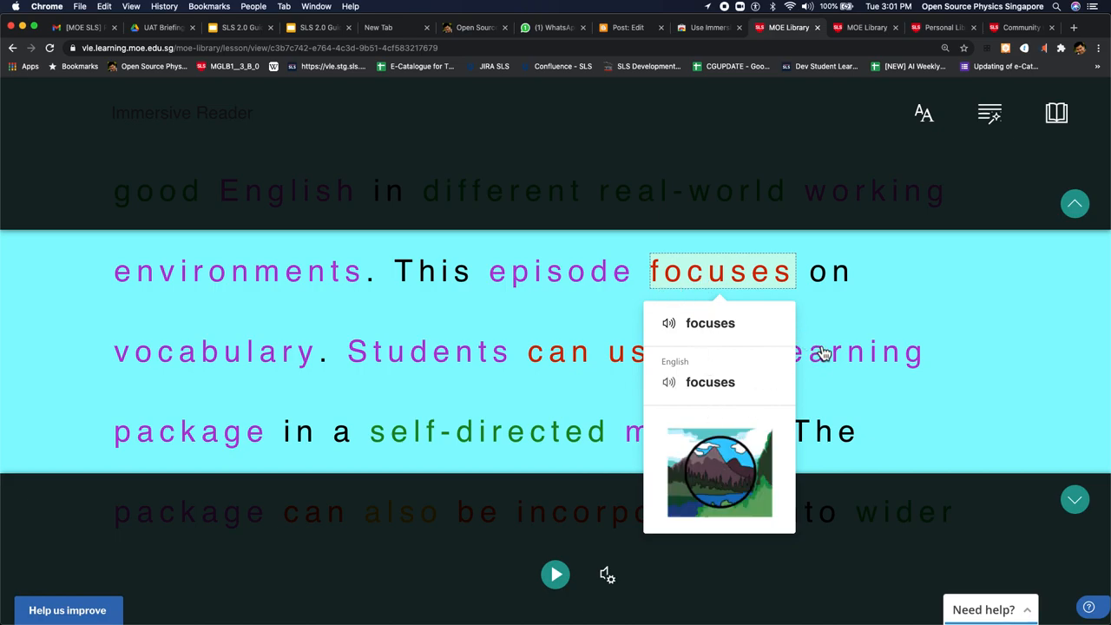
click(1056, 112)
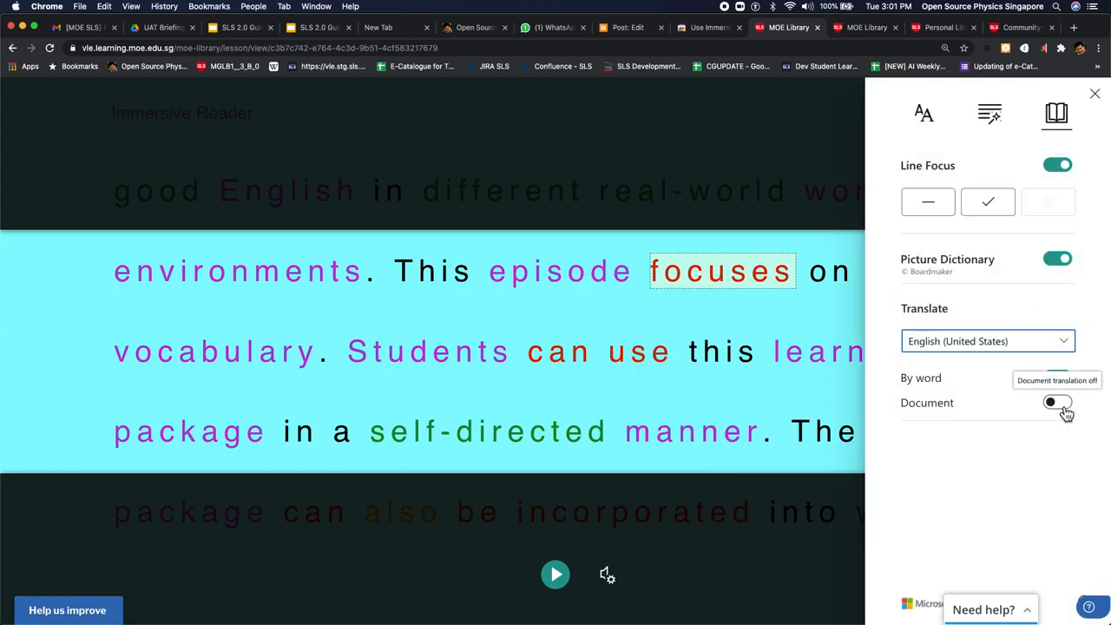
Step: Translate the passage into Chinese Simplified (Singapore), look up 'School', and play it aloud
click(987, 340)
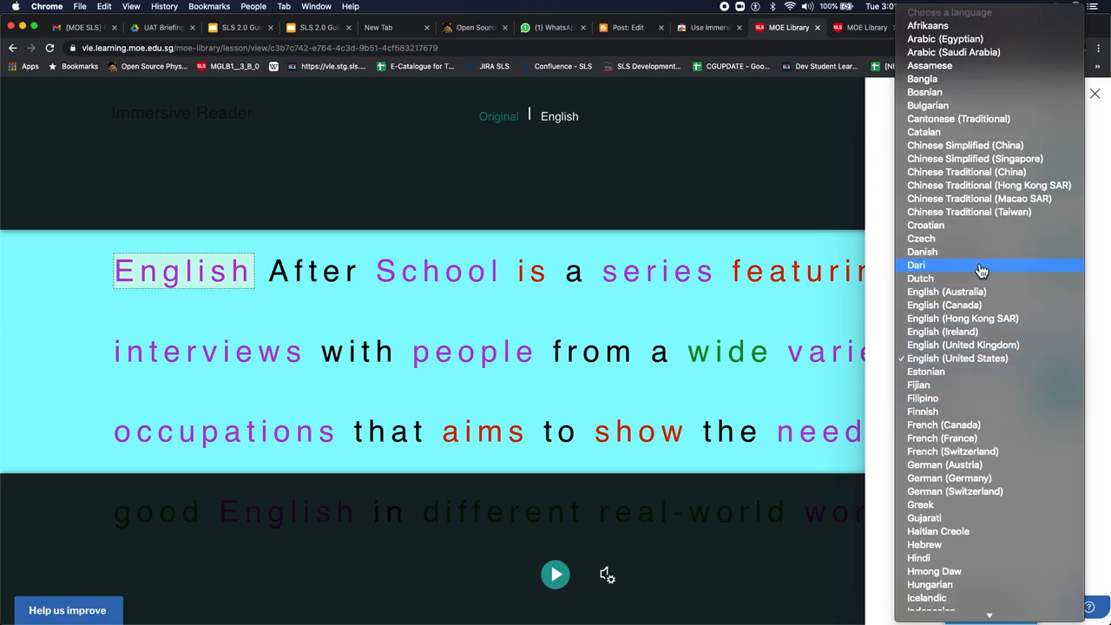
click(975, 158)
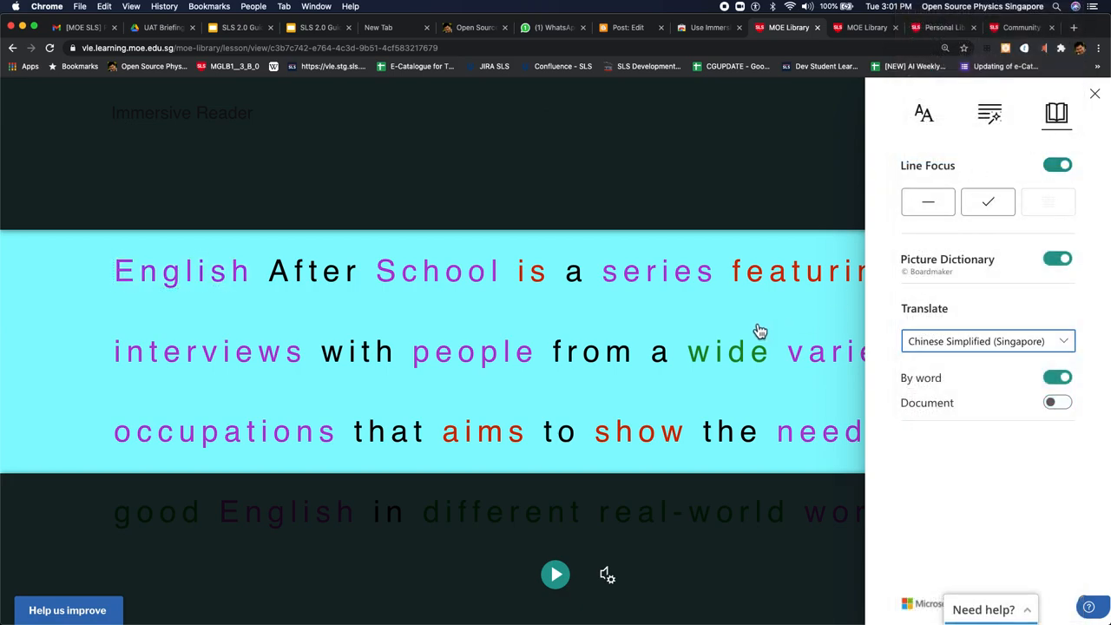
mouse_move(450, 310)
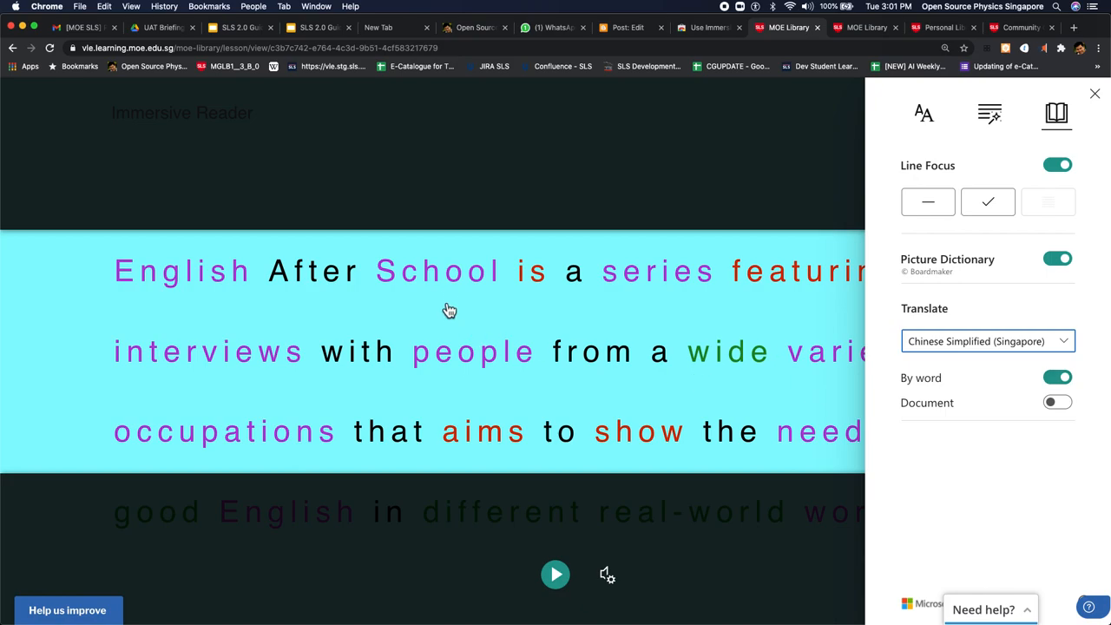
click(438, 270)
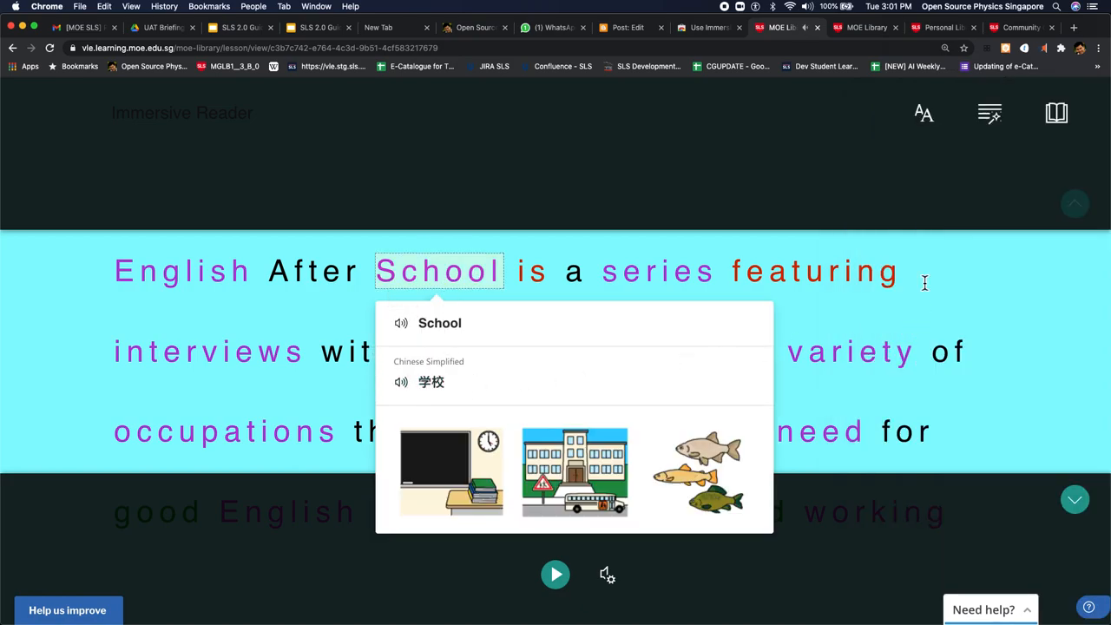
mouse_move(1056, 113)
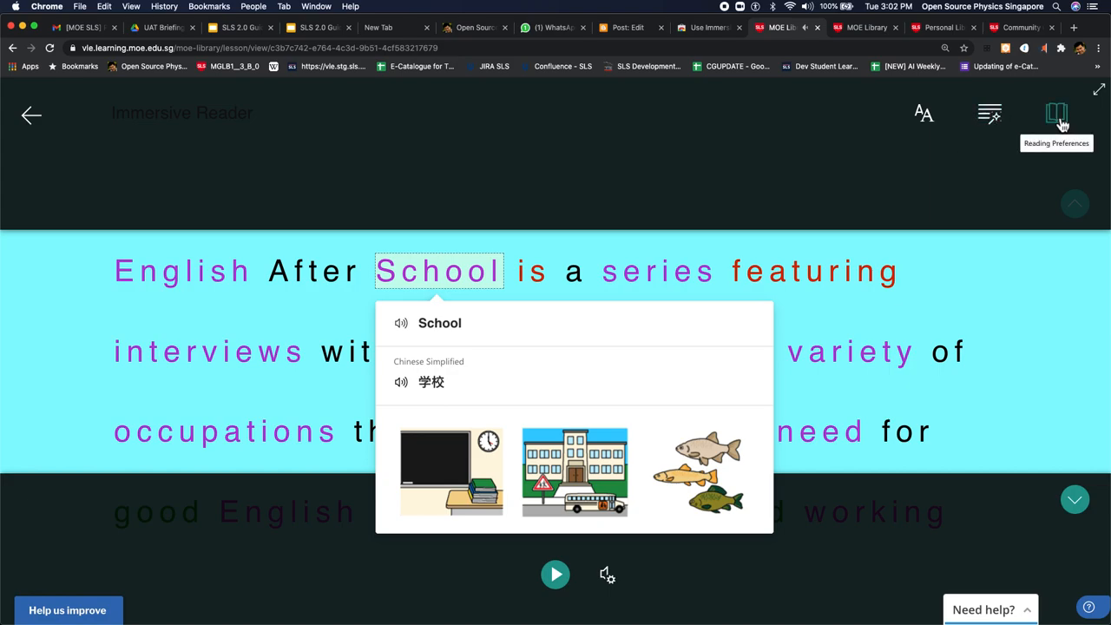
click(1056, 113)
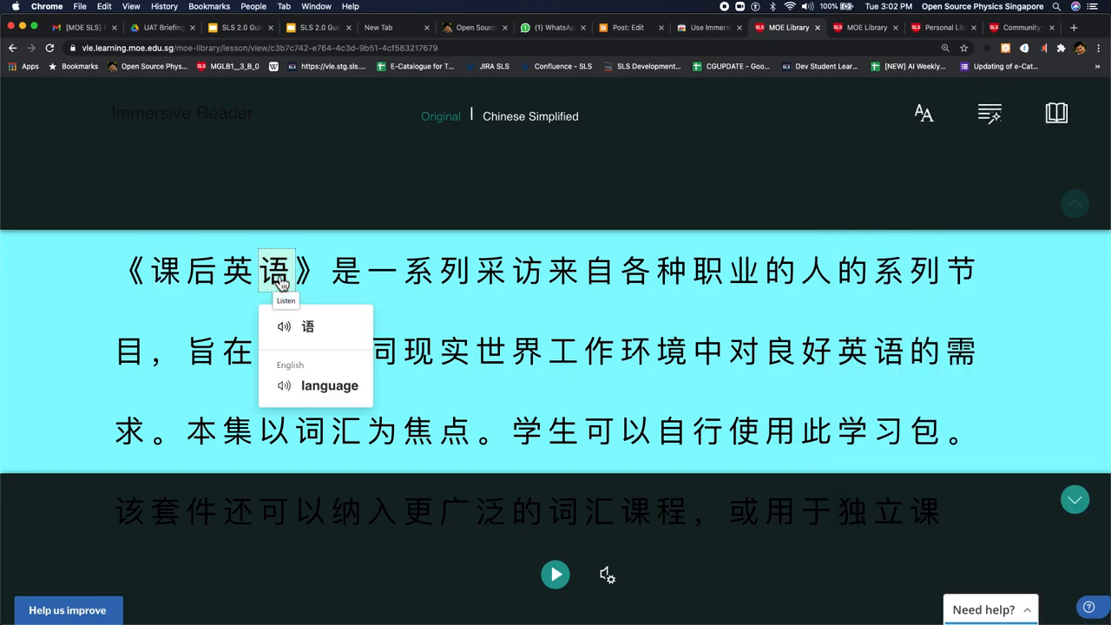
mouse_move(341, 337)
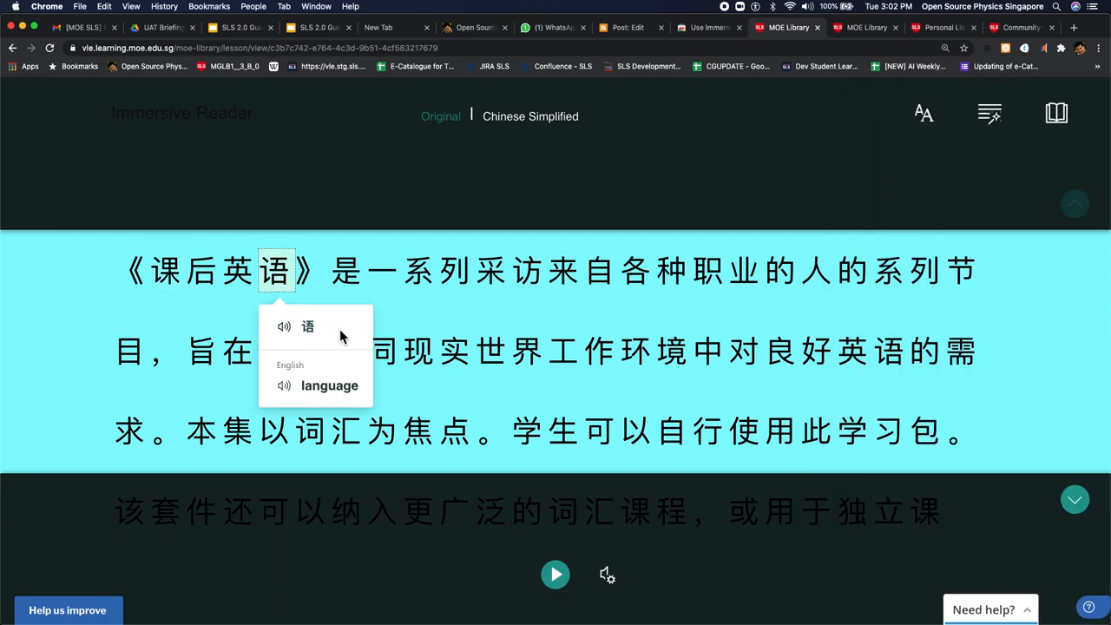
mouse_move(616, 493)
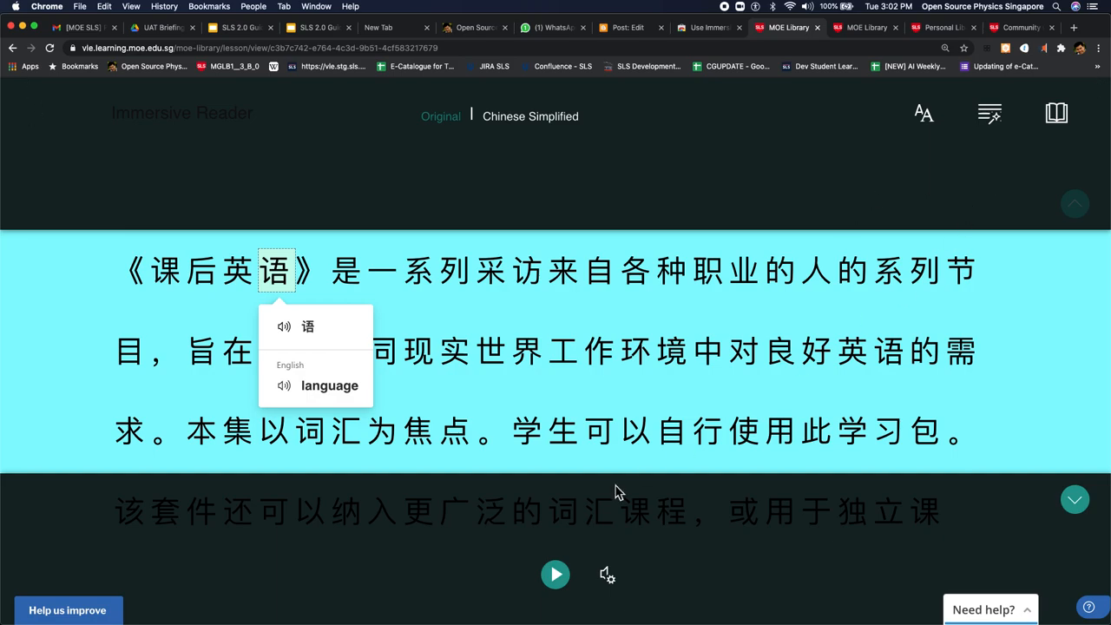
click(556, 574)
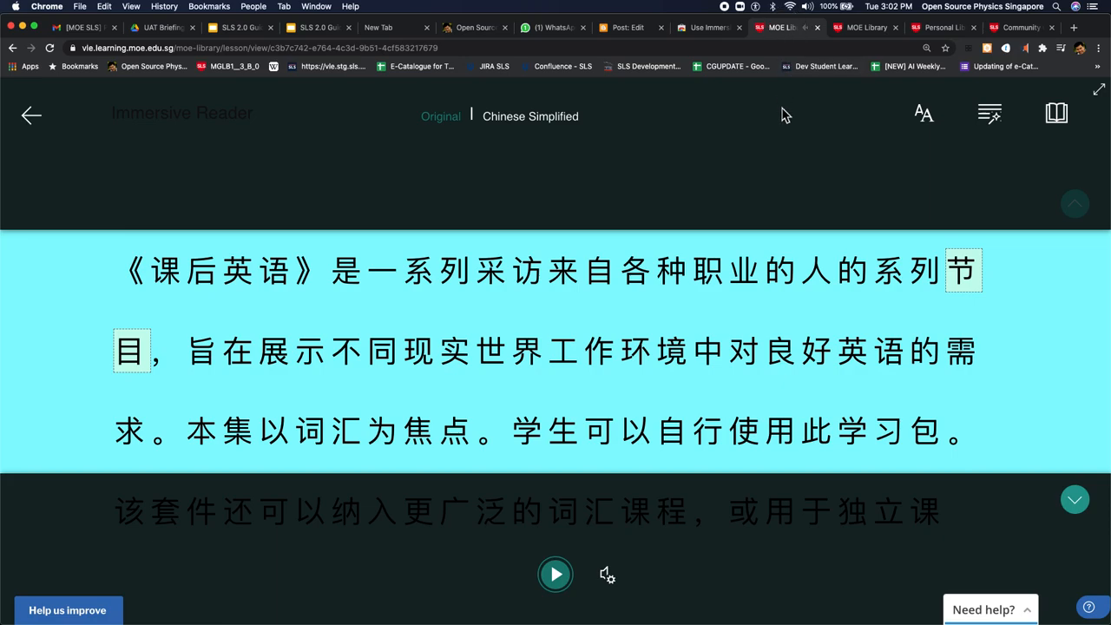
Step: On the Chinese lesson tab, select the description and open it with 'Help me read this'
click(31, 115)
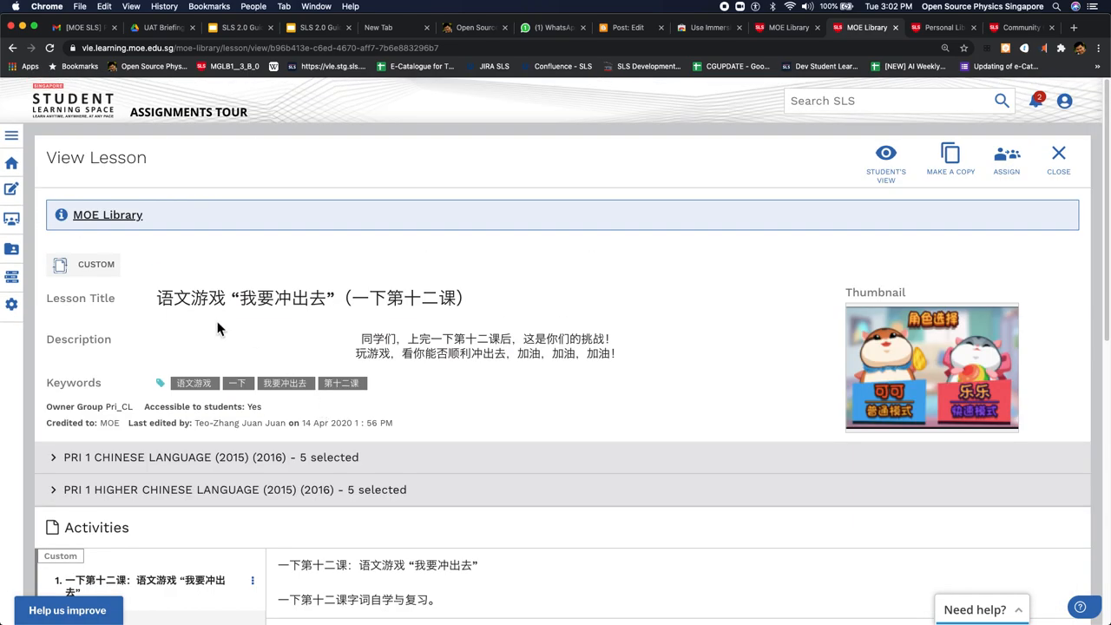
drag(156, 298, 473, 298)
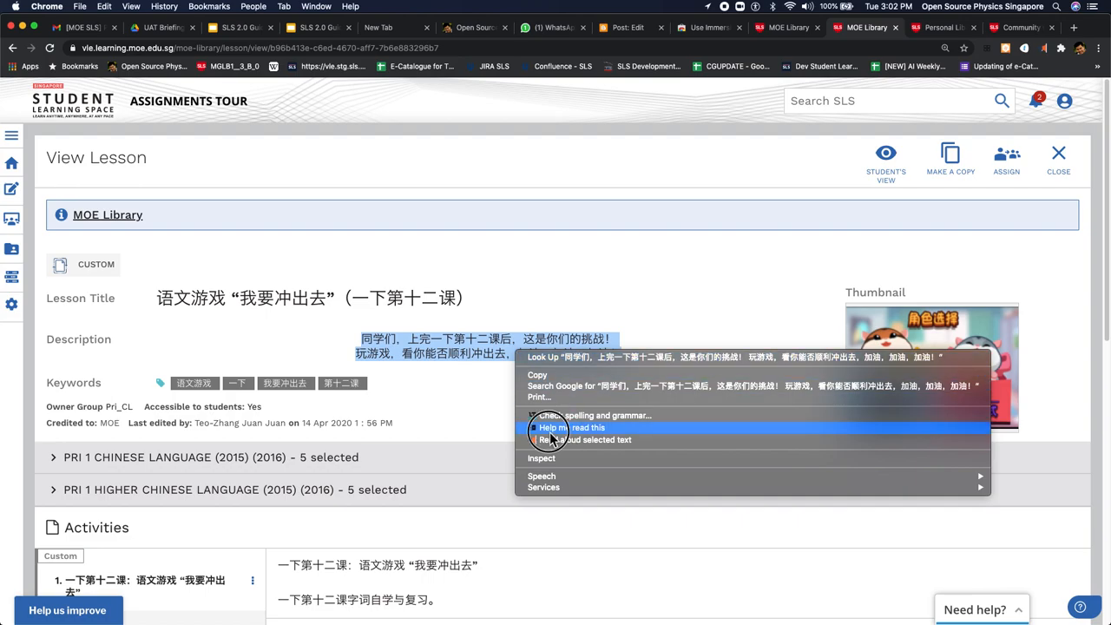
click(550, 440)
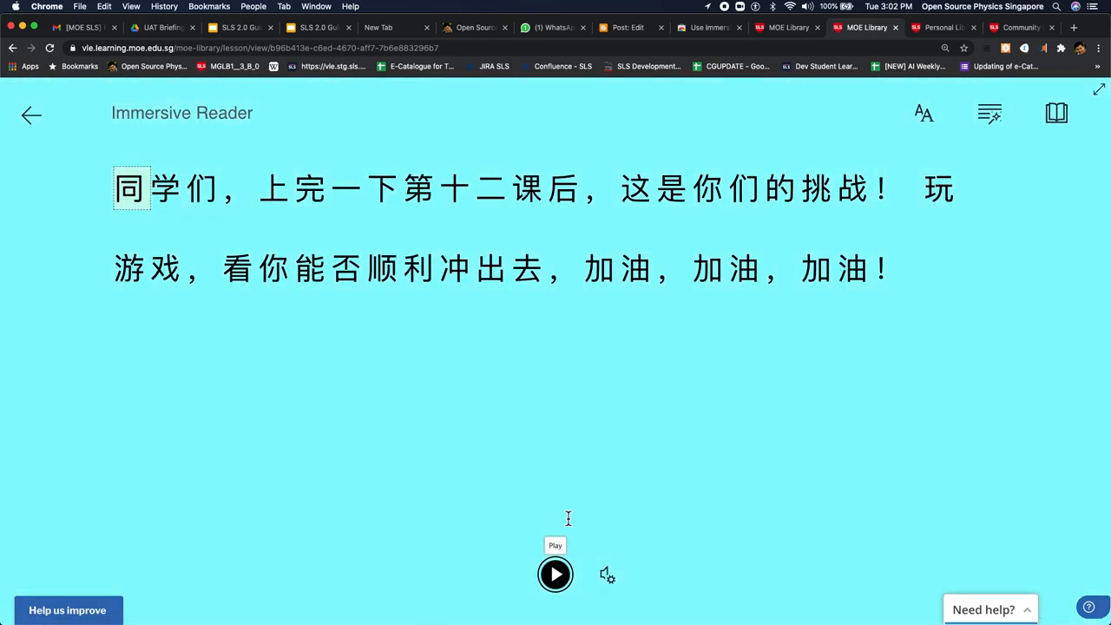
Step: Read the Chinese description aloud, replay it in a Male voice, pause, and exit the reader
click(556, 574)
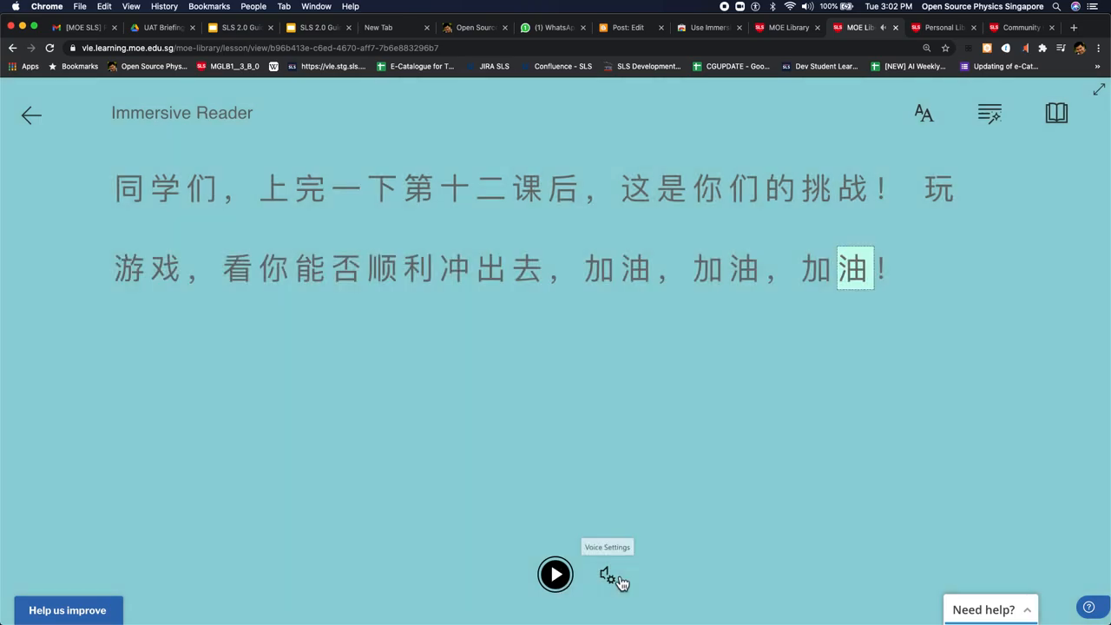
click(607, 574)
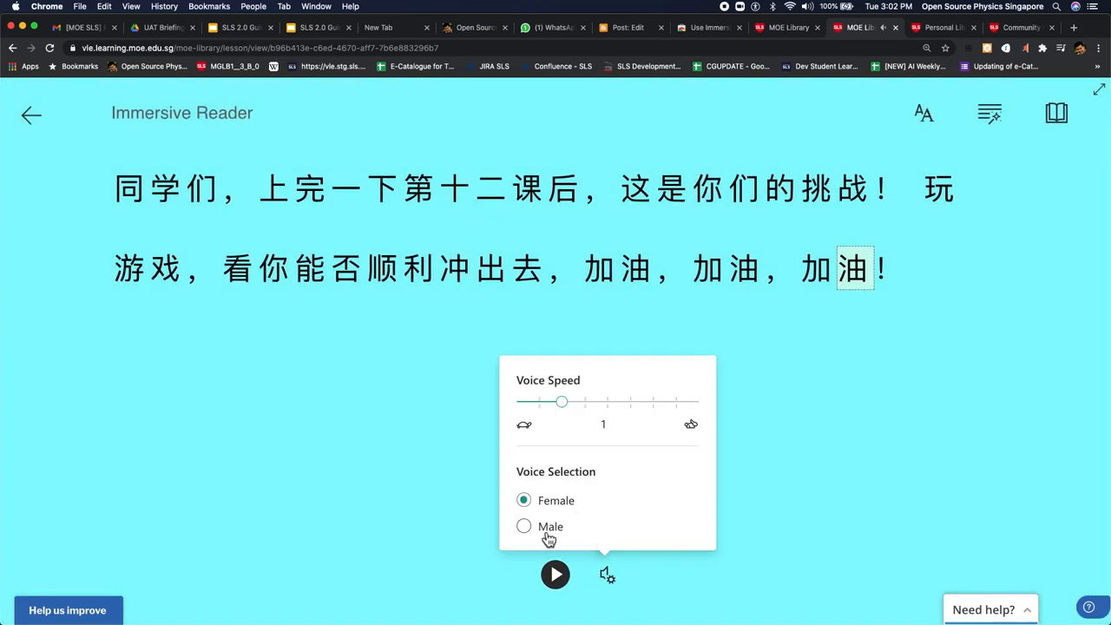
click(523, 526)
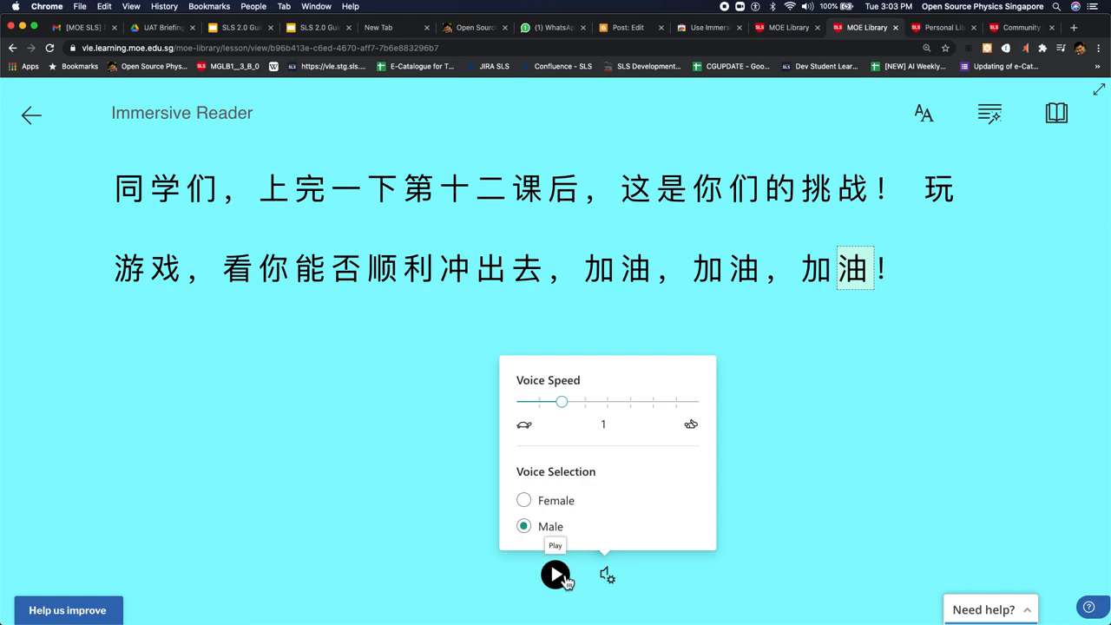
click(556, 574)
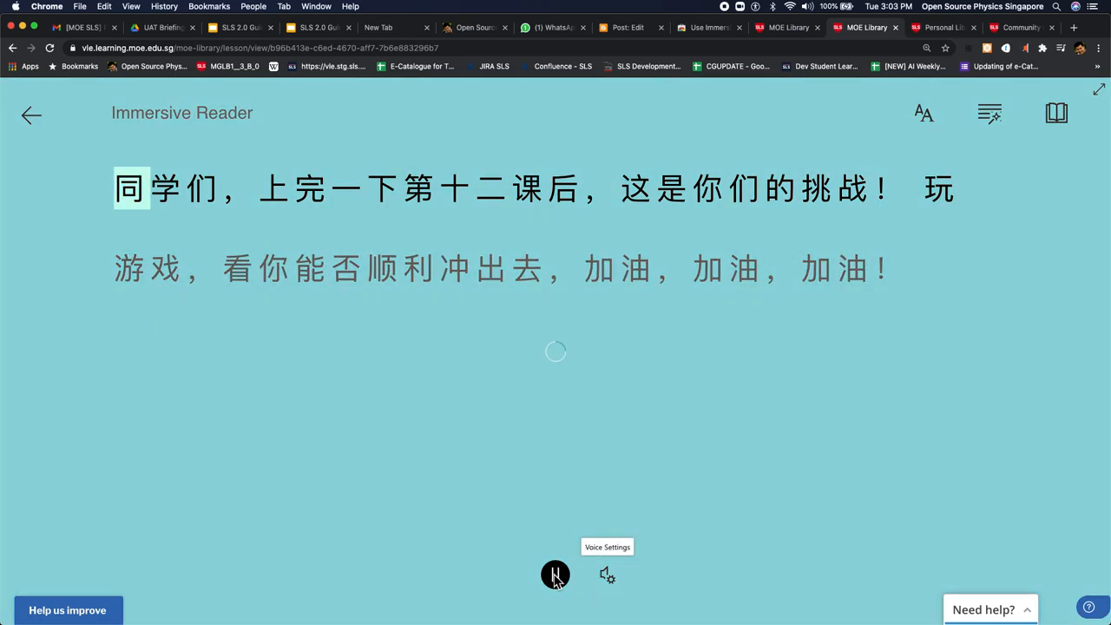
click(556, 575)
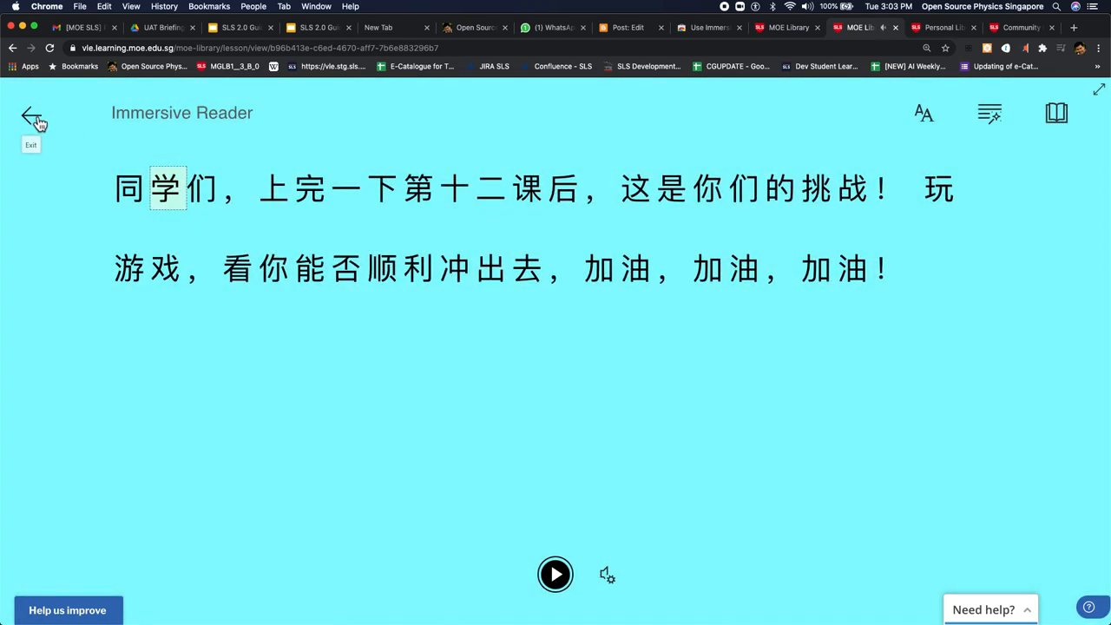
click(33, 117)
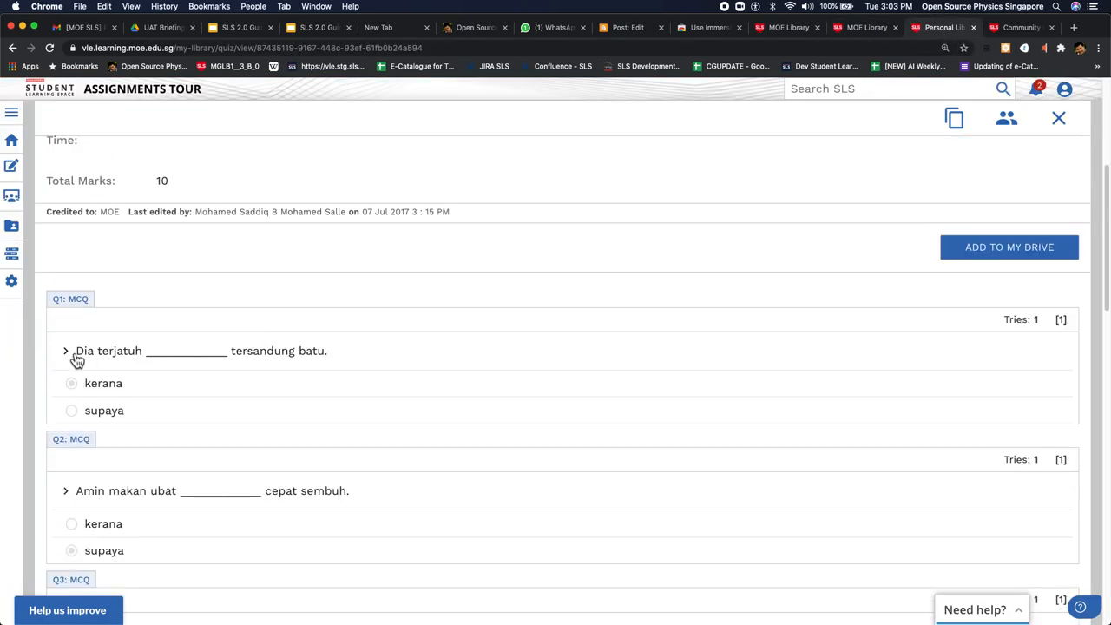
Step: Open the Malay question 'Dia terjatuh ___ tersandung batu' in Immersive Reader
click(65, 351)
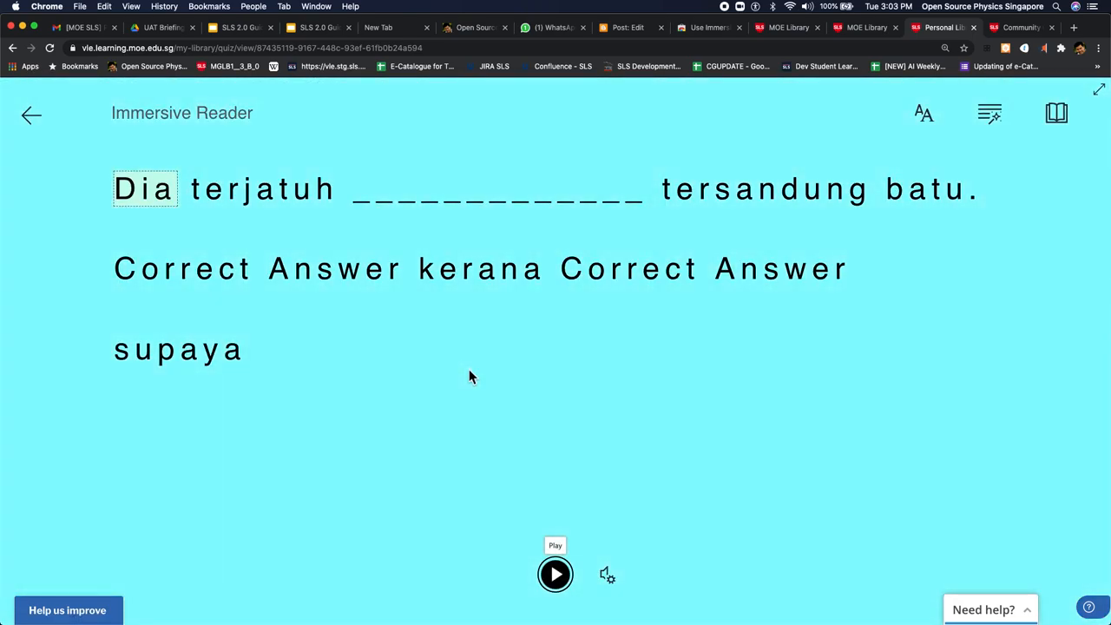
Step: Play the Malay question and its options aloud, then pause at 'supaya'
click(554, 574)
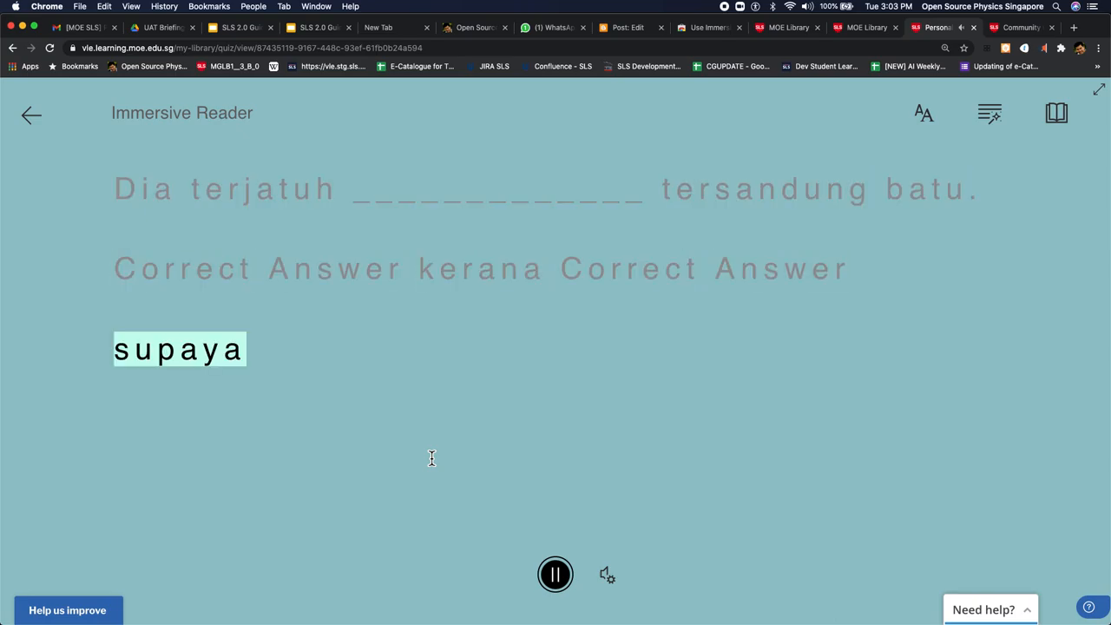
click(555, 574)
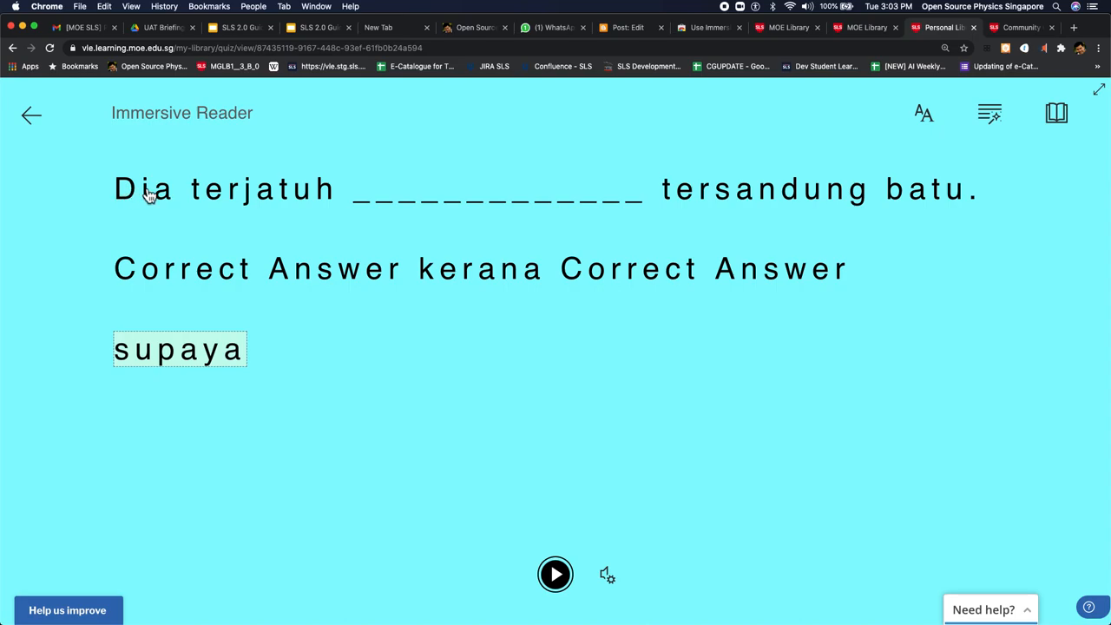
mouse_move(689, 205)
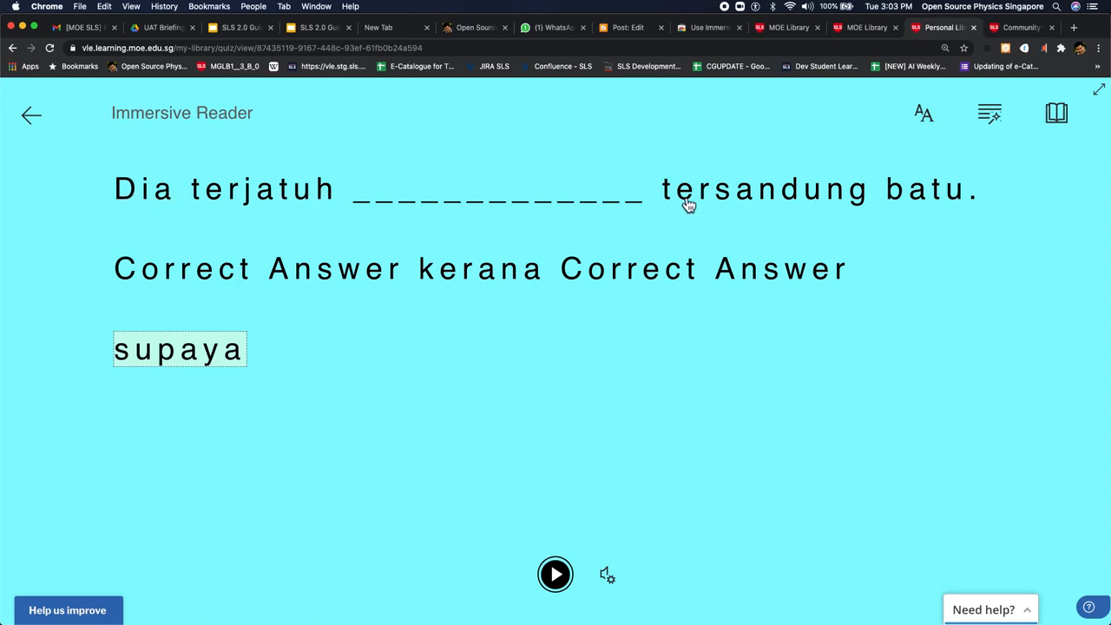
mouse_move(236, 358)
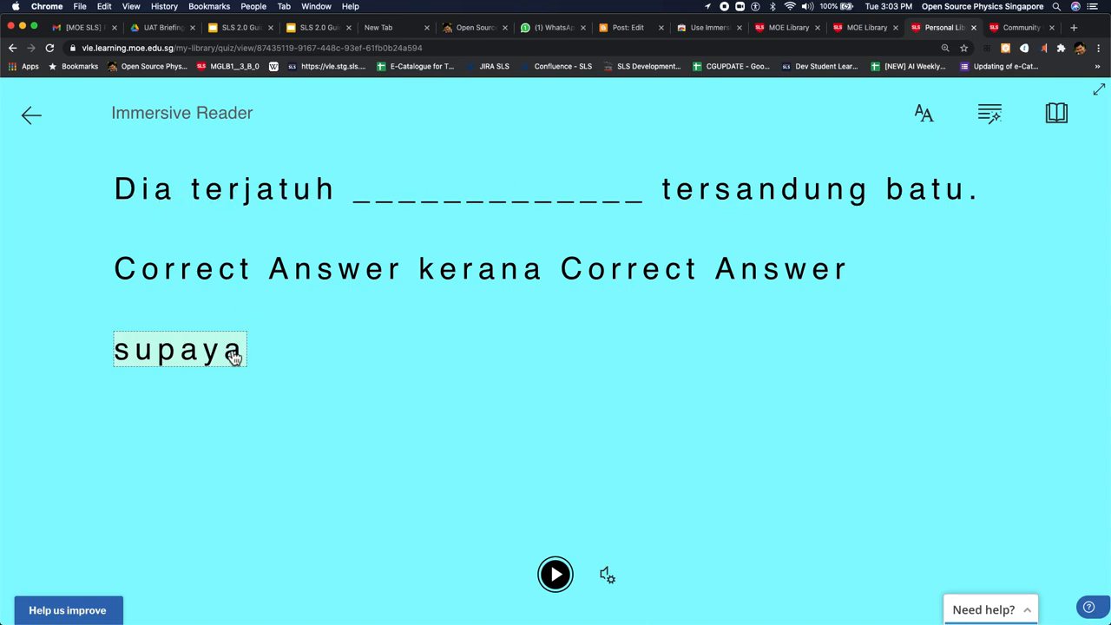
mouse_move(991, 213)
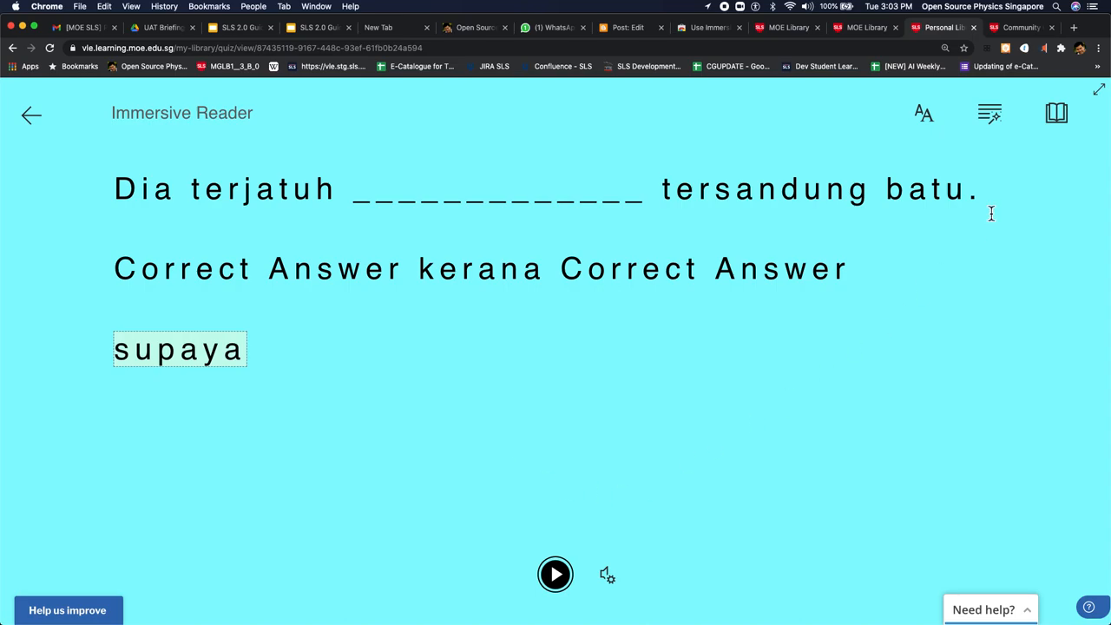
mouse_move(568, 175)
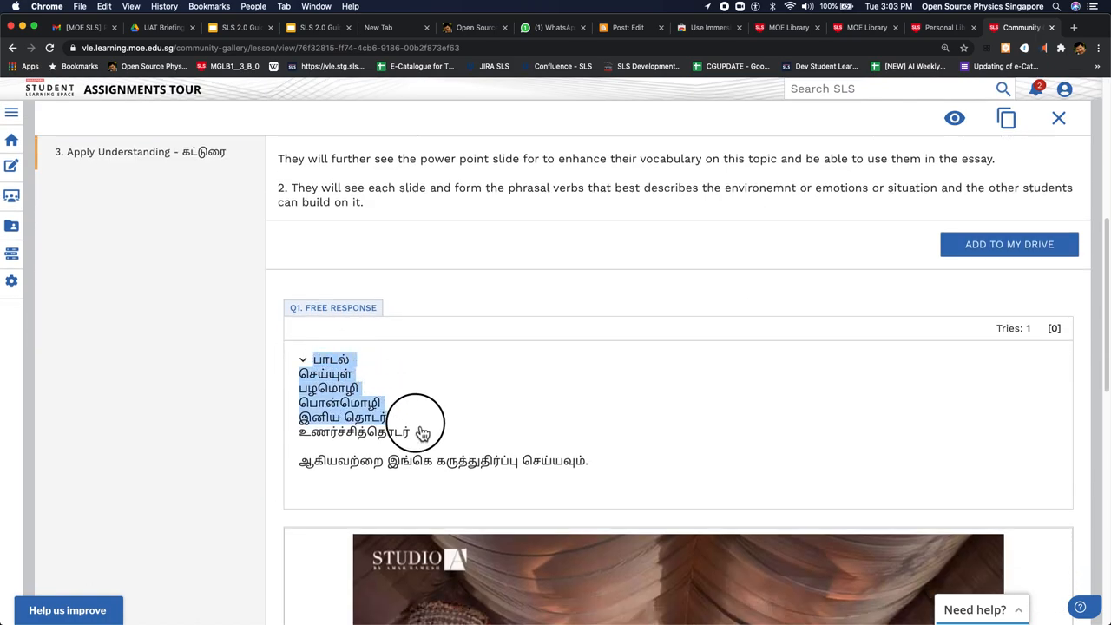
Step: Open the selected Tamil question with 'Help me read this' from the right-click menu
right_click(421, 432)
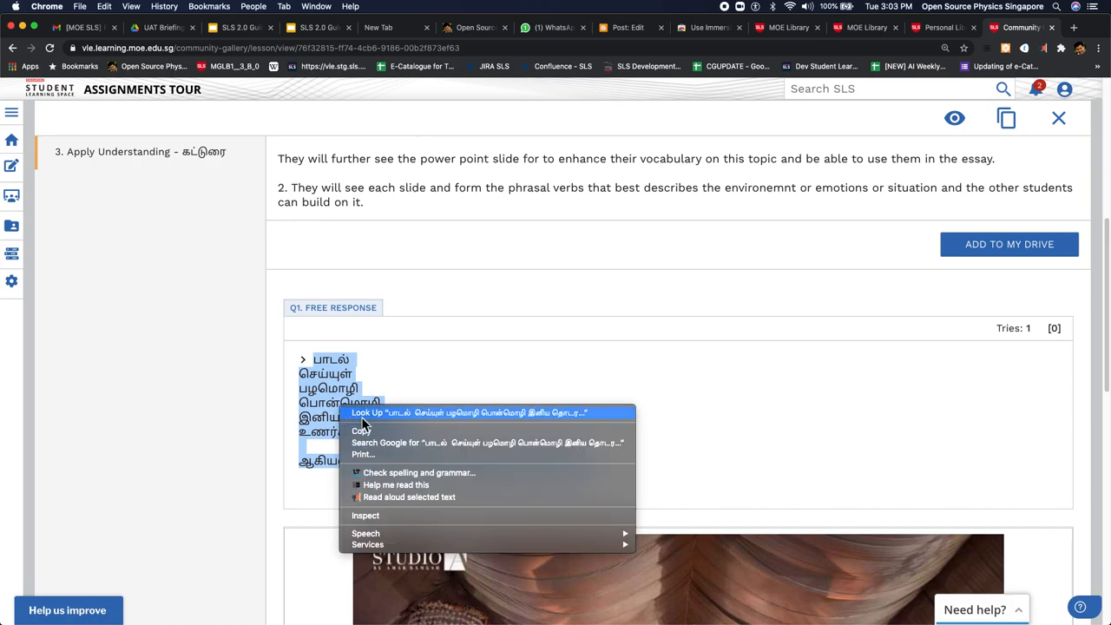
click(408, 496)
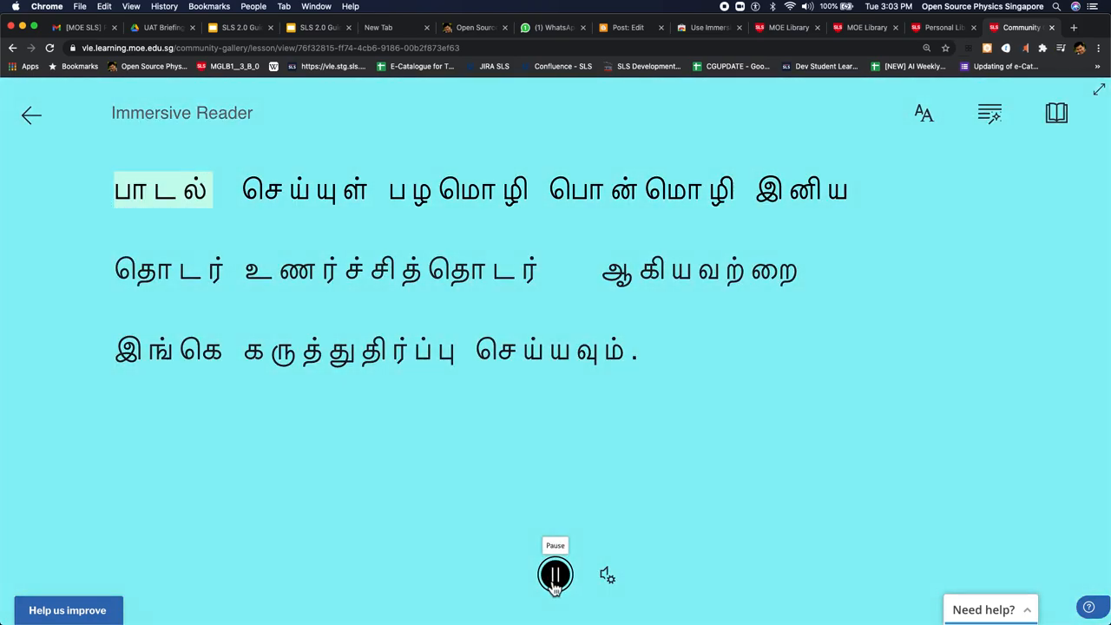
Step: Read the Tamil question aloud to the end, then reopen the reading preferences
click(555, 574)
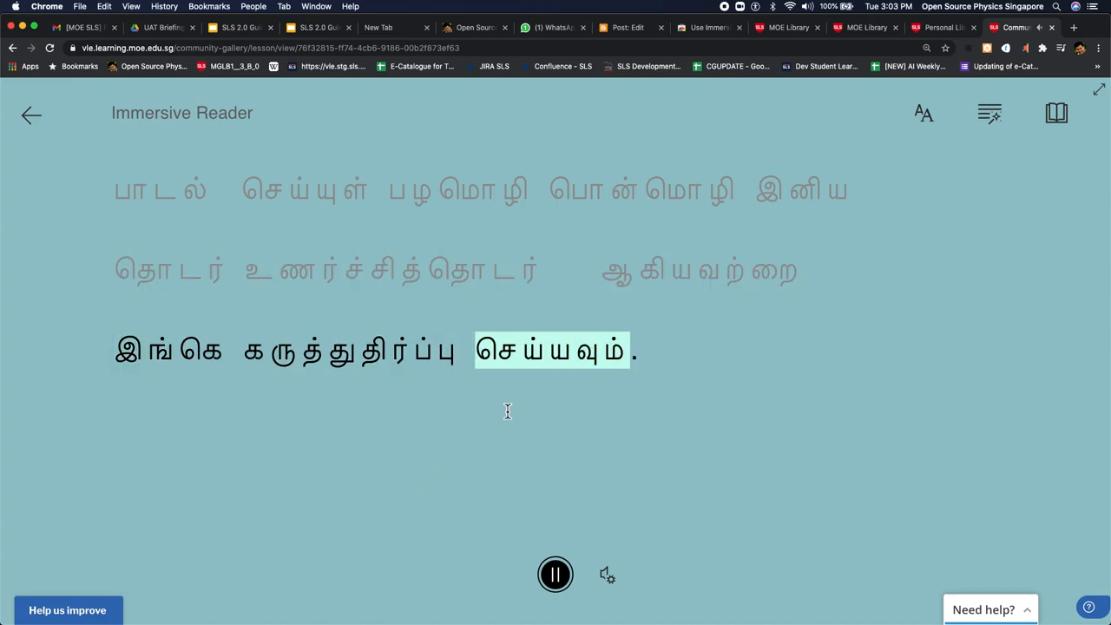
click(1056, 113)
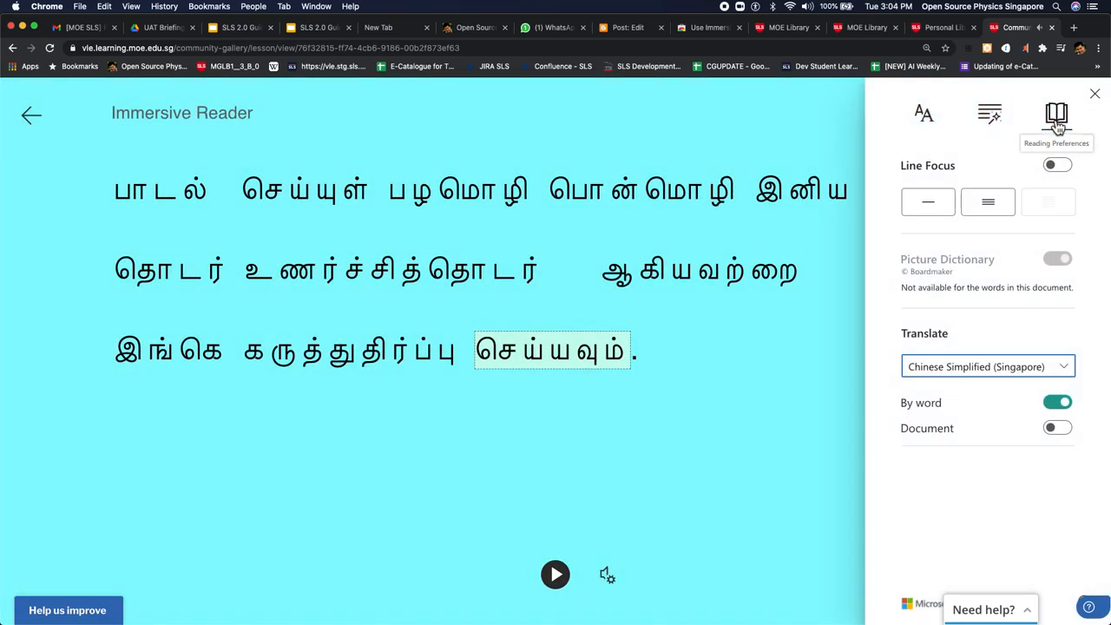
Step: Translate the Tamil question into English (United Kingdom), hear it read, then view the Chrome Web Store page
click(987, 367)
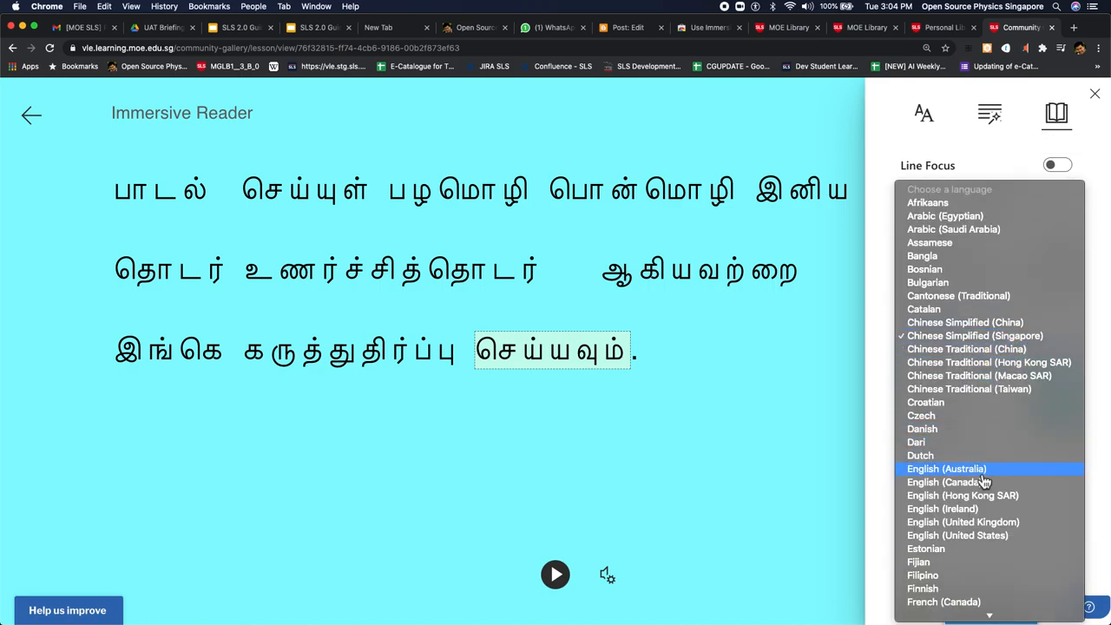
mouse_move(985, 509)
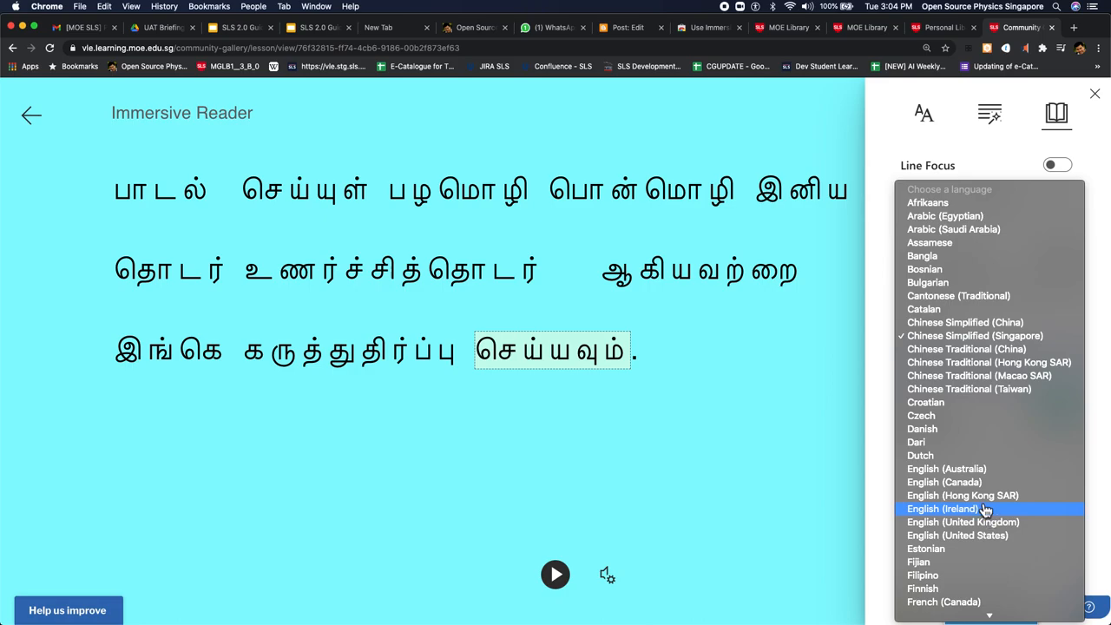
mouse_move(962, 495)
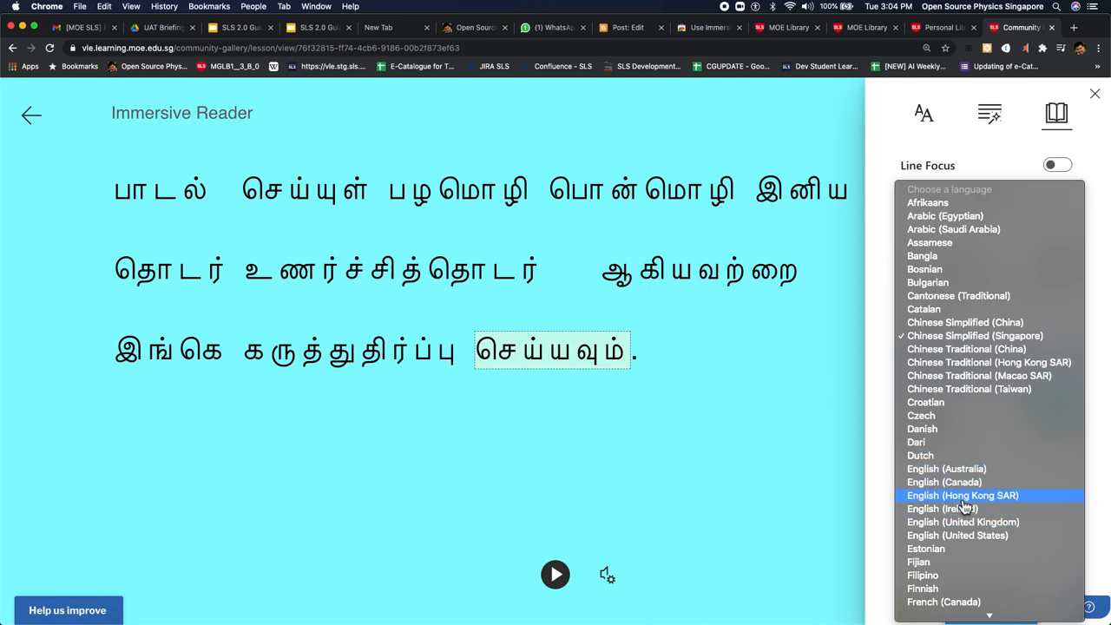
mouse_move(962, 469)
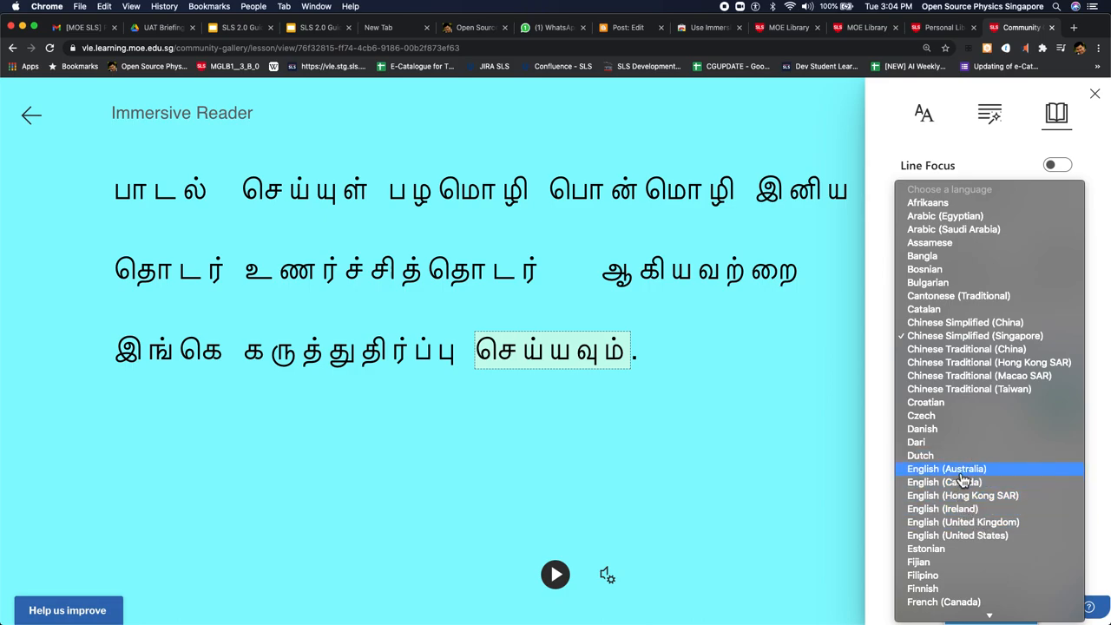
mouse_move(981, 473)
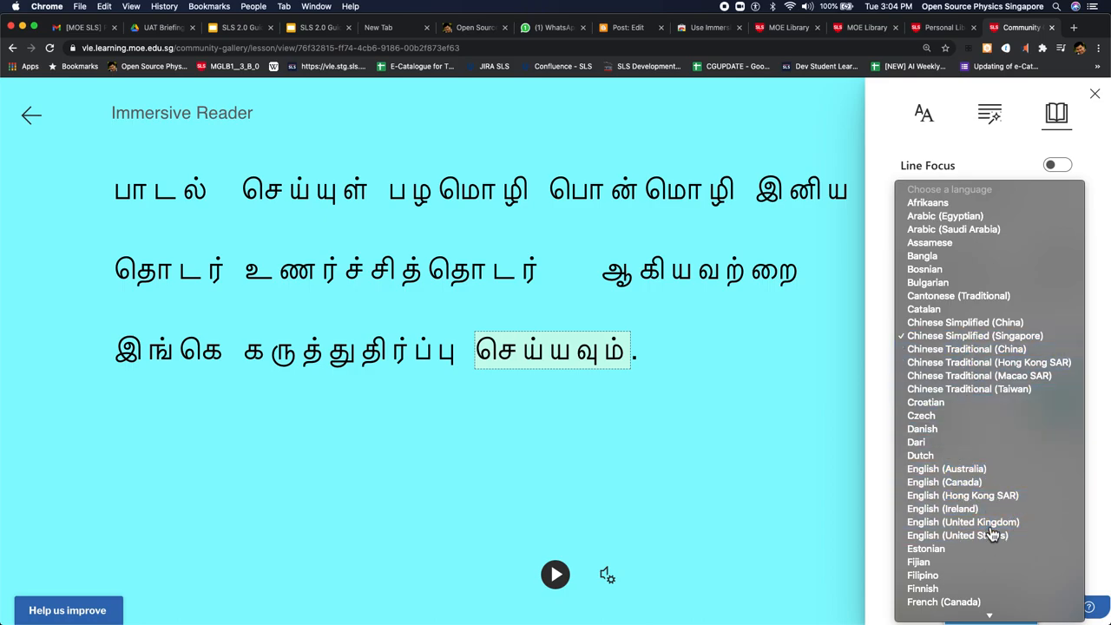
click(963, 522)
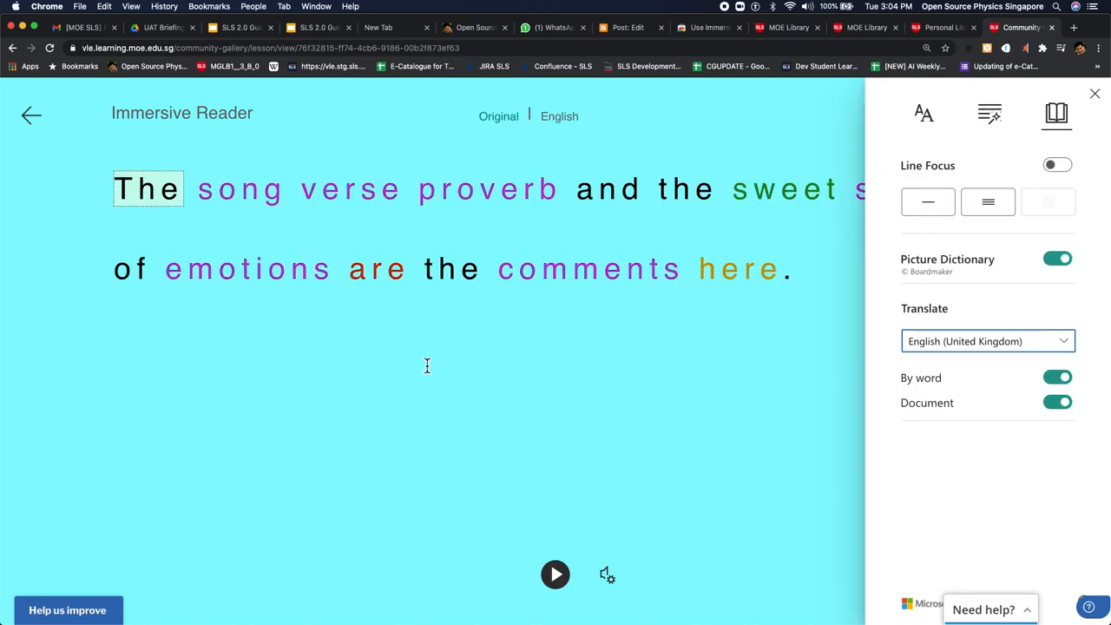
mouse_move(555, 574)
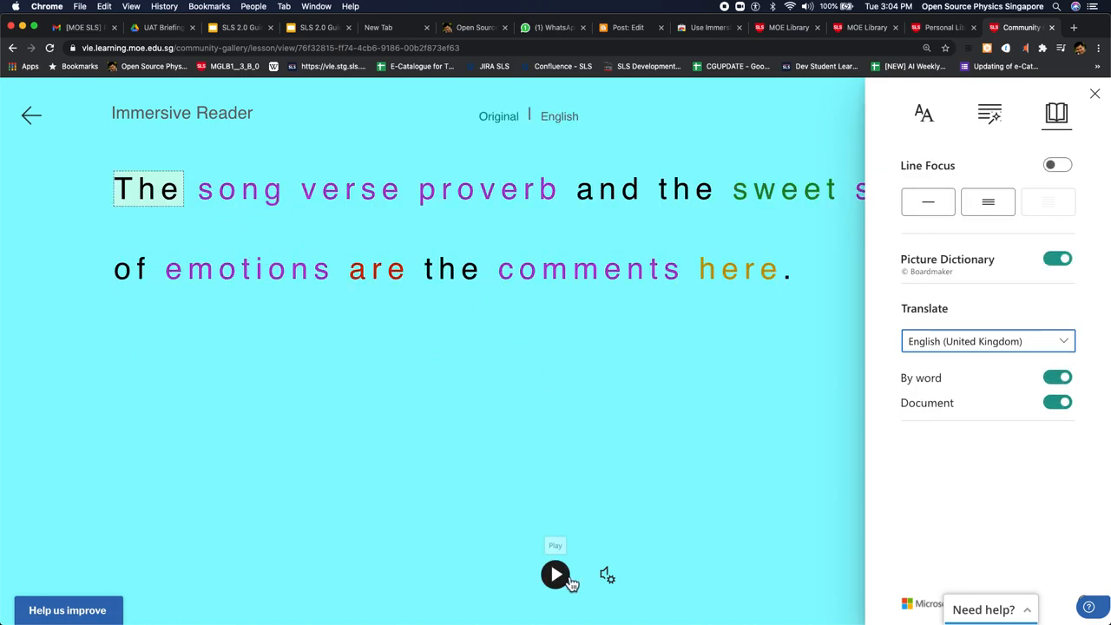
mouse_move(339, 212)
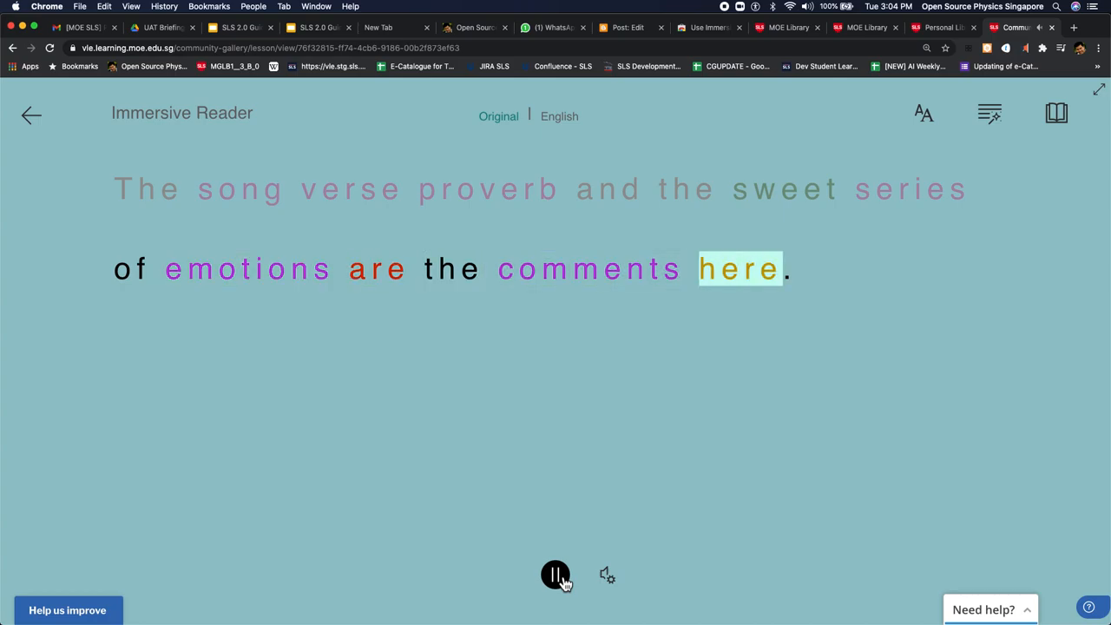
click(555, 575)
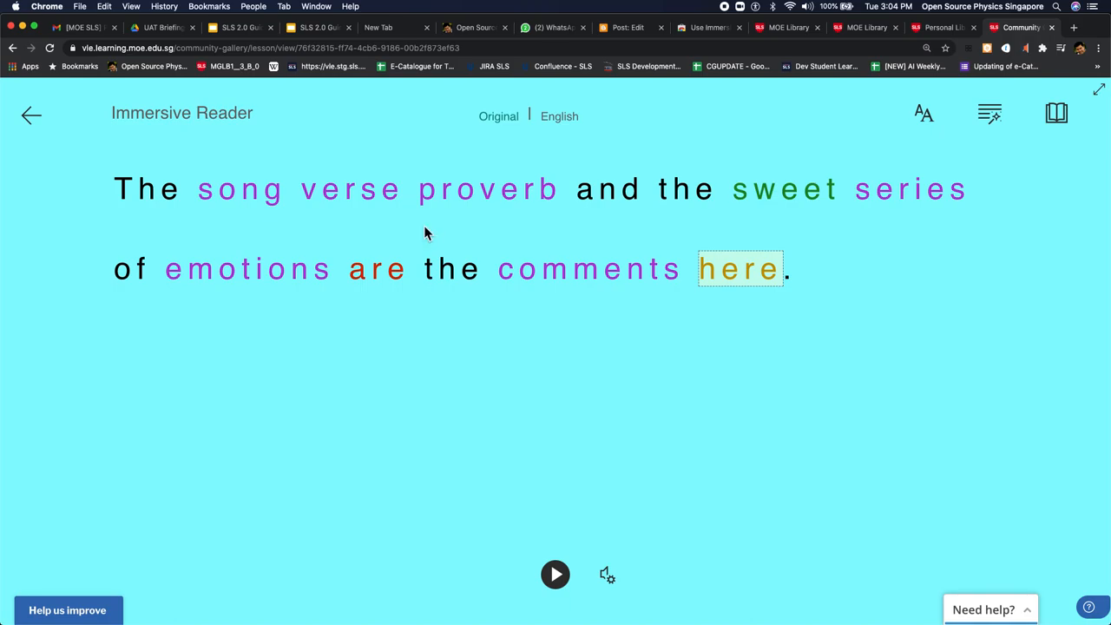
click(707, 27)
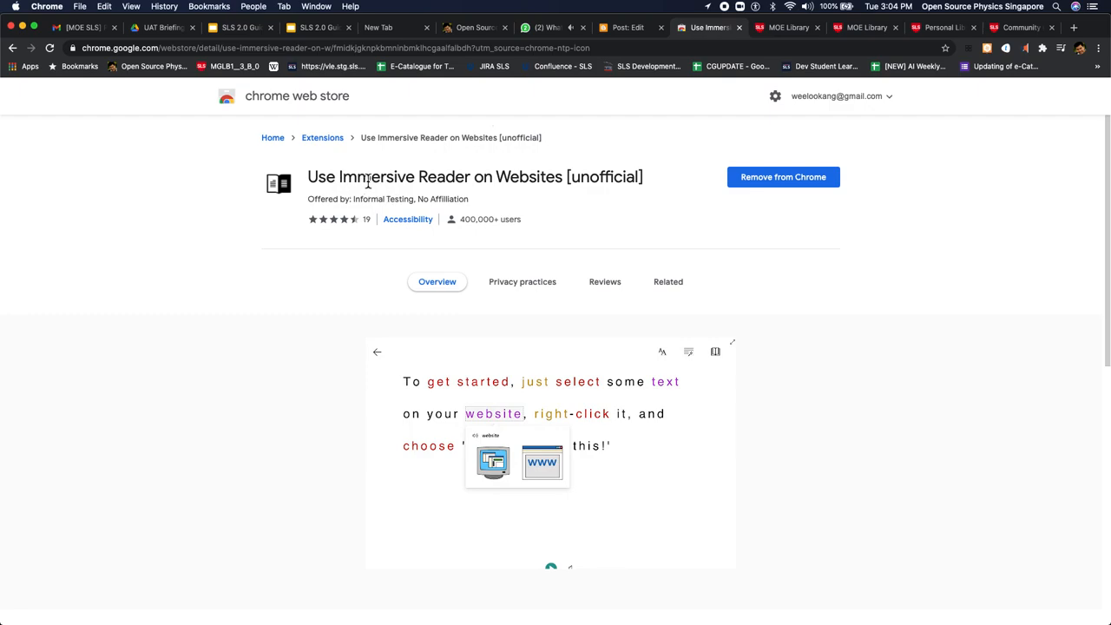
mouse_move(364, 158)
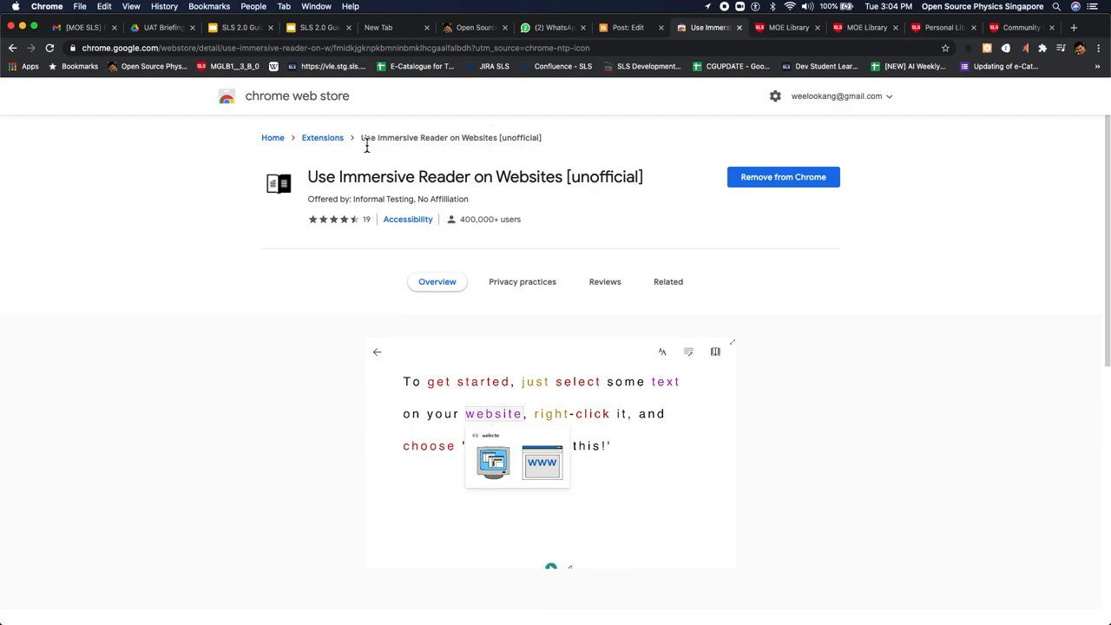
mouse_move(434, 141)
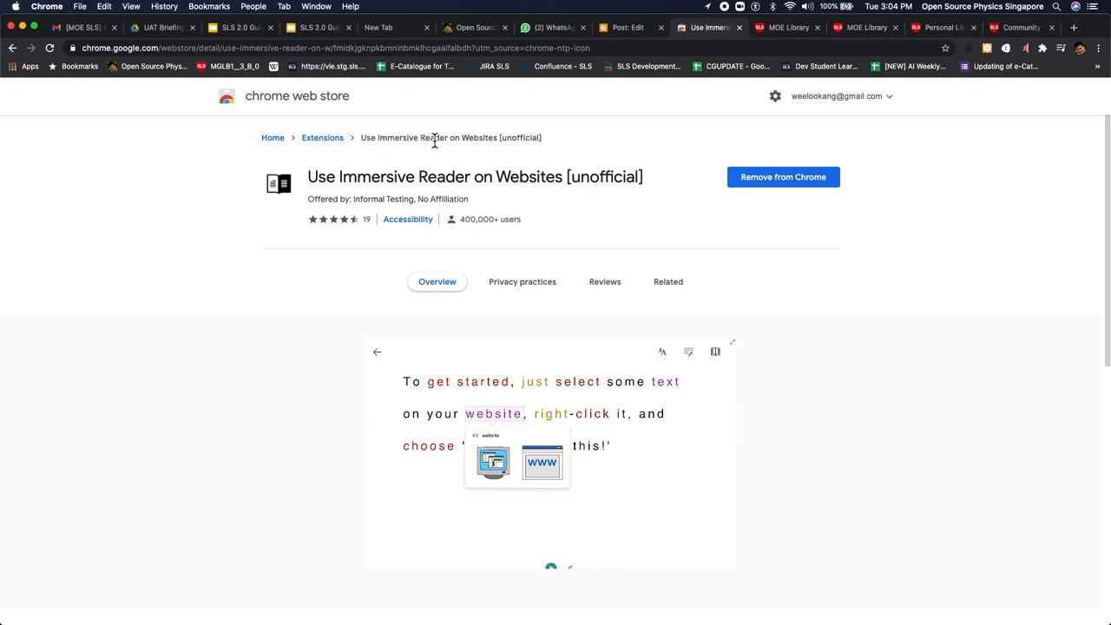
mouse_move(490, 430)
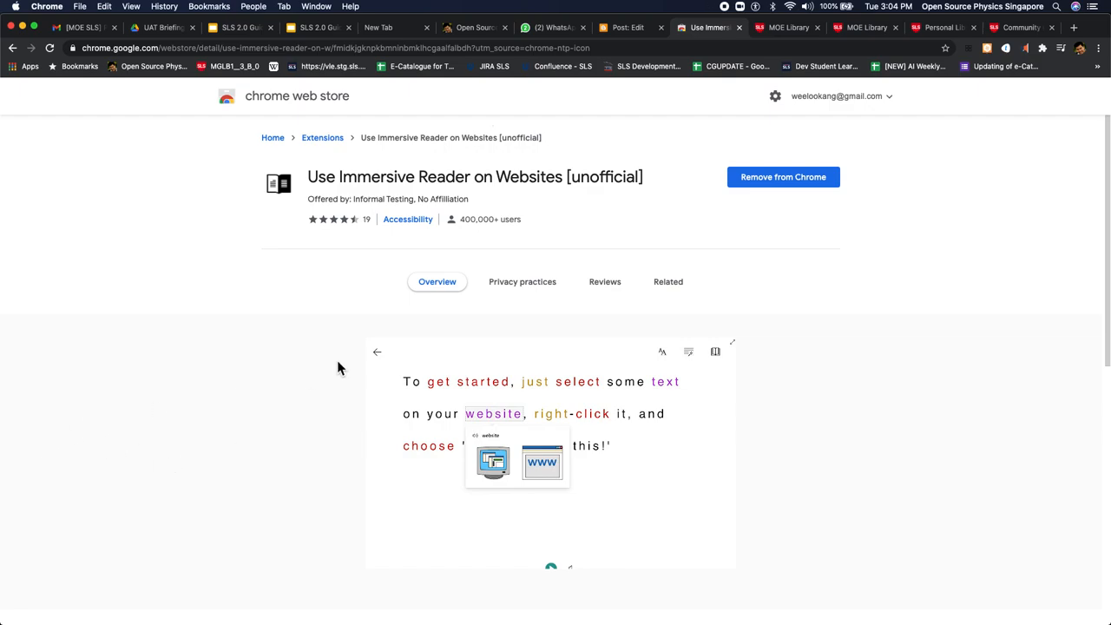
mouse_move(344, 351)
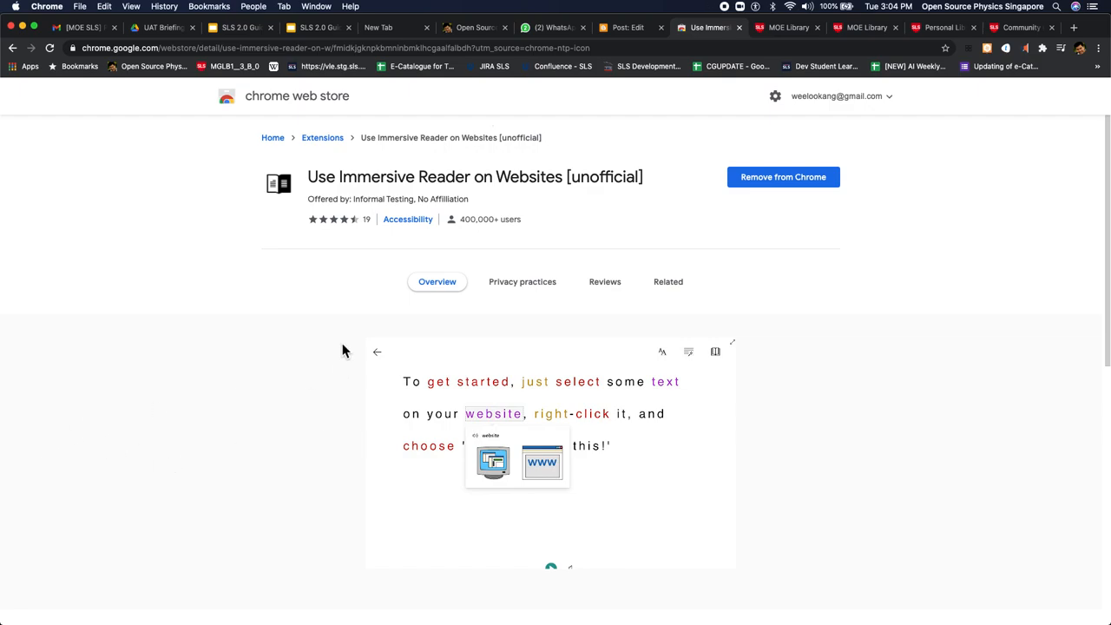